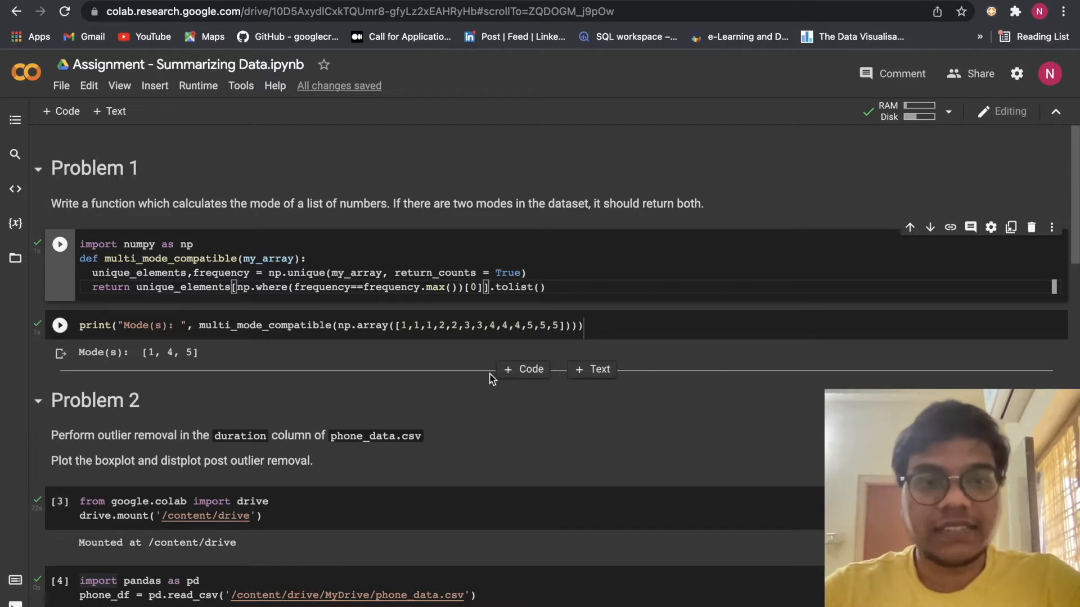
{"action": "mouse_move", "coordinate": [492, 379]}
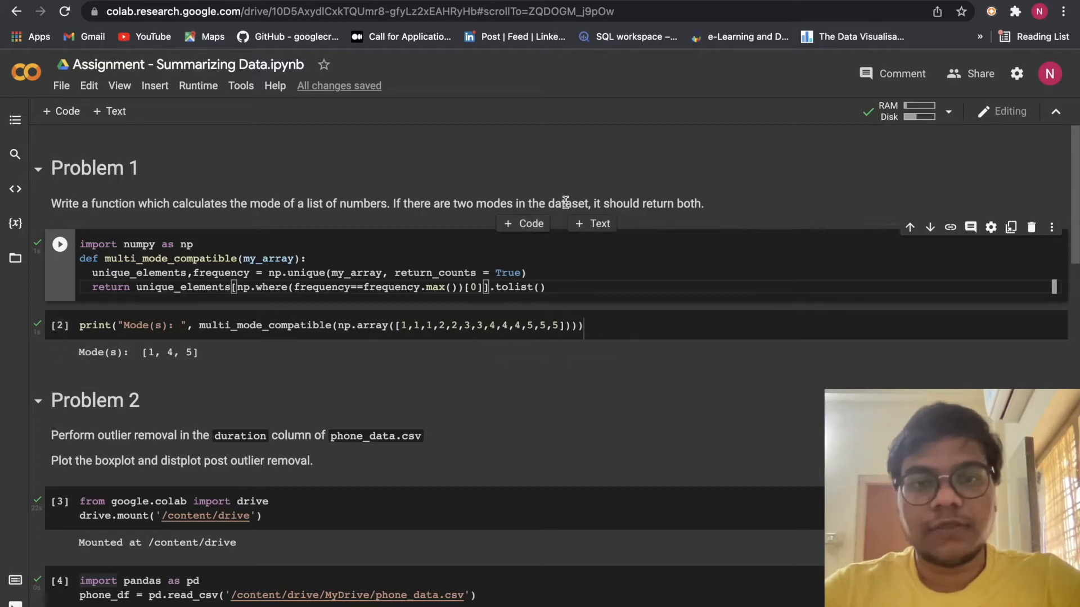
Review the mode-function cell, marking the numpy import, the unique call and the np.where frequency comparison.
{"action": "scroll", "scroll_direction": "down", "scroll_amount": 3}
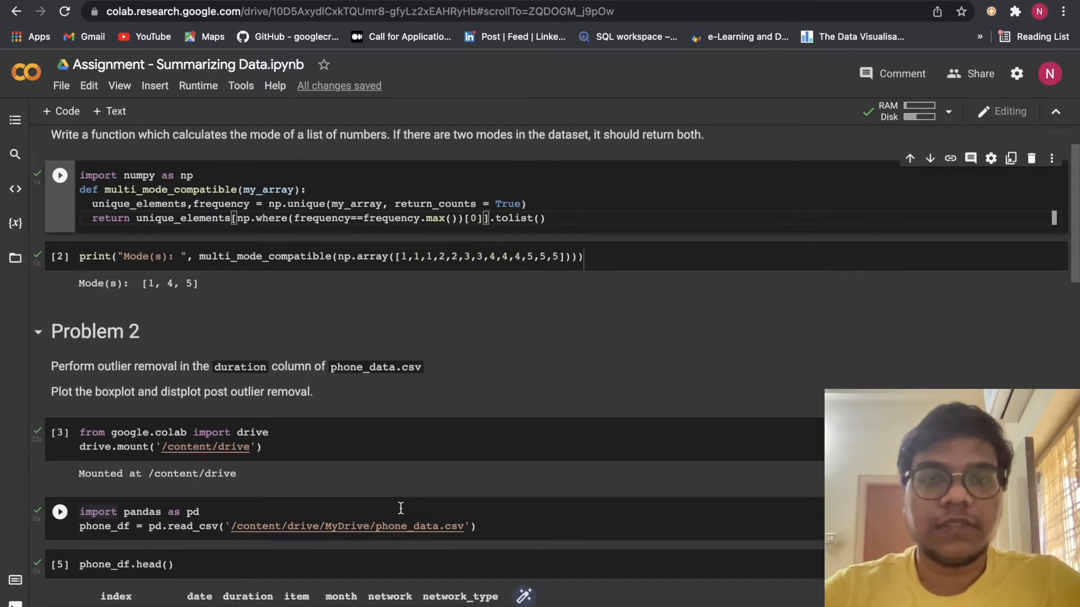
{"action": "mouse_move", "coordinate": [379, 350]}
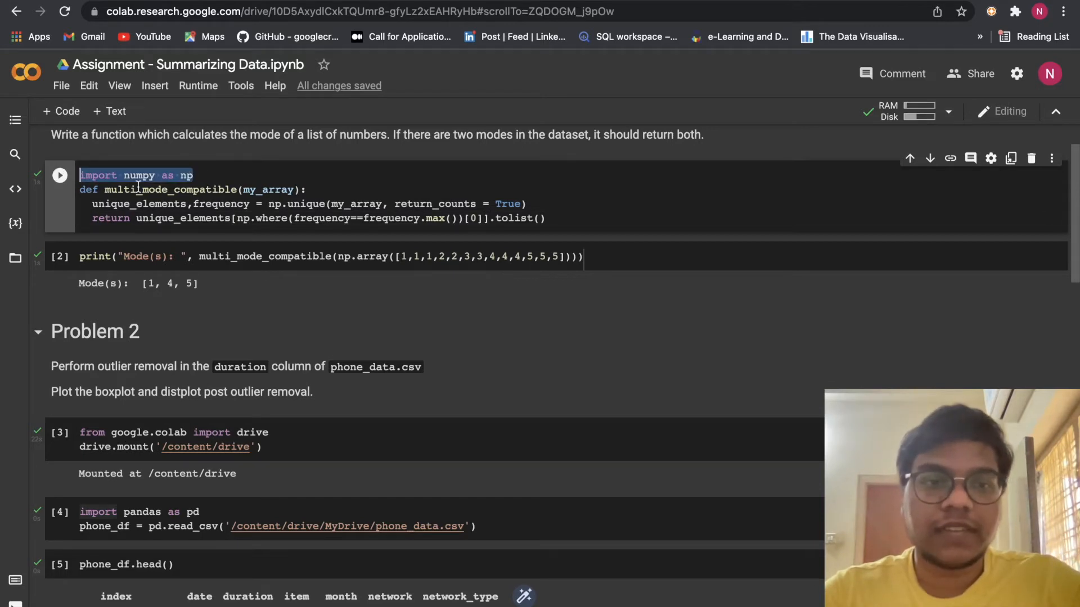
{"action": "left_click", "coordinate": [168, 196]}
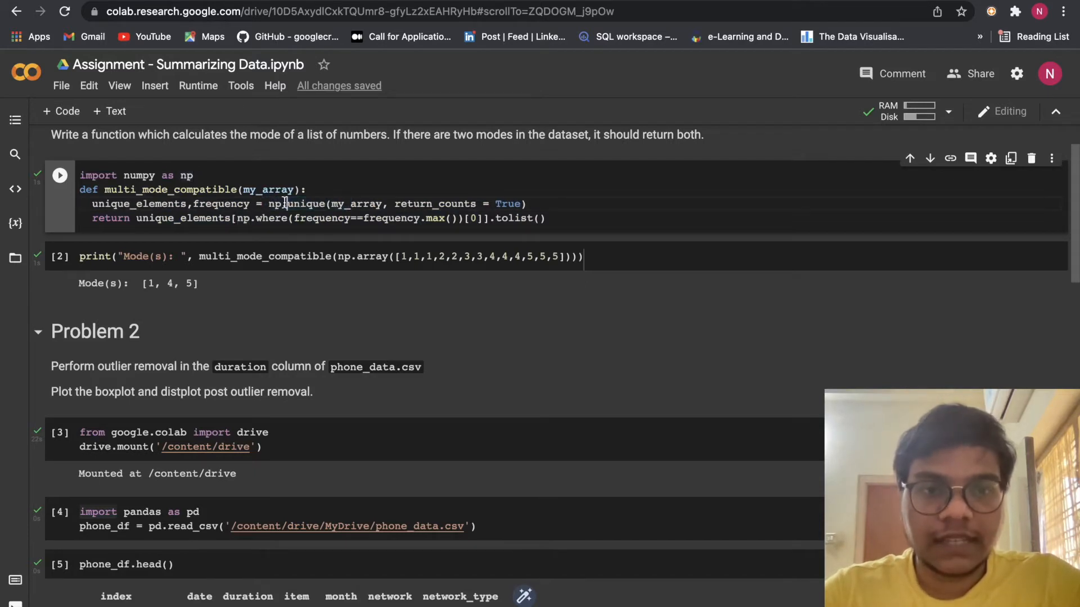
{"action": "double_click", "coordinate": [307, 204]}
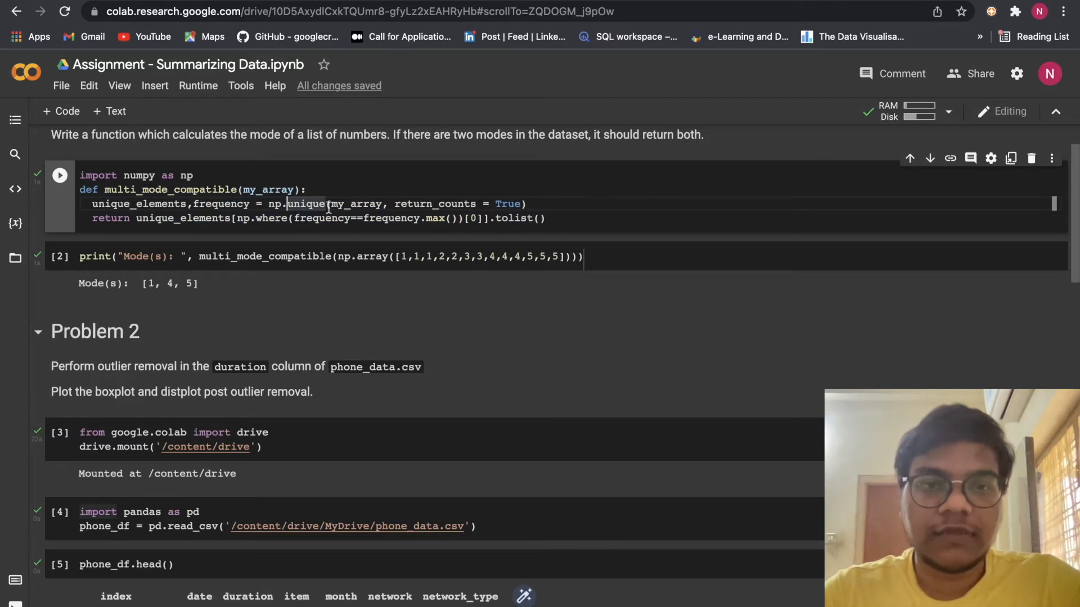
{"action": "double_click", "coordinate": [355, 203]}
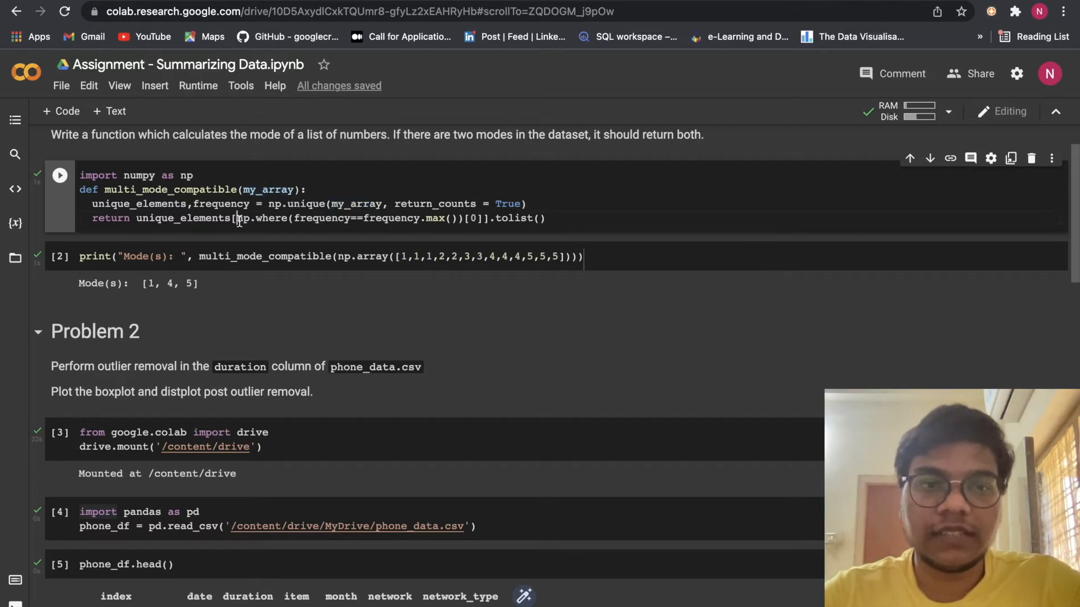
{"action": "left_click_drag", "start_coordinate": [238, 218], "coordinate": [322, 218]}
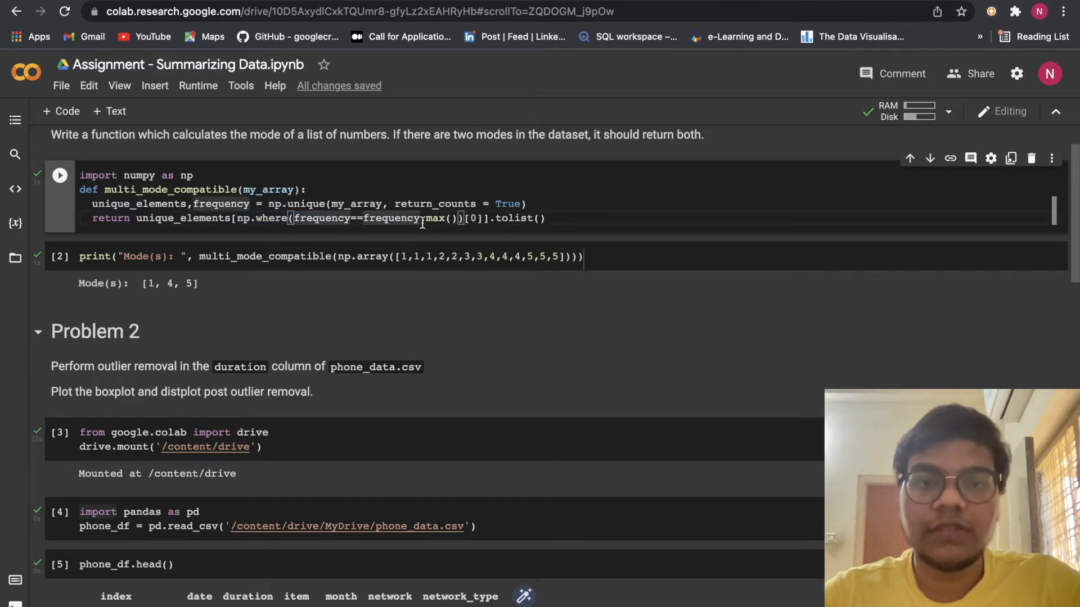
{"action": "mouse_move", "coordinate": [556, 218]}
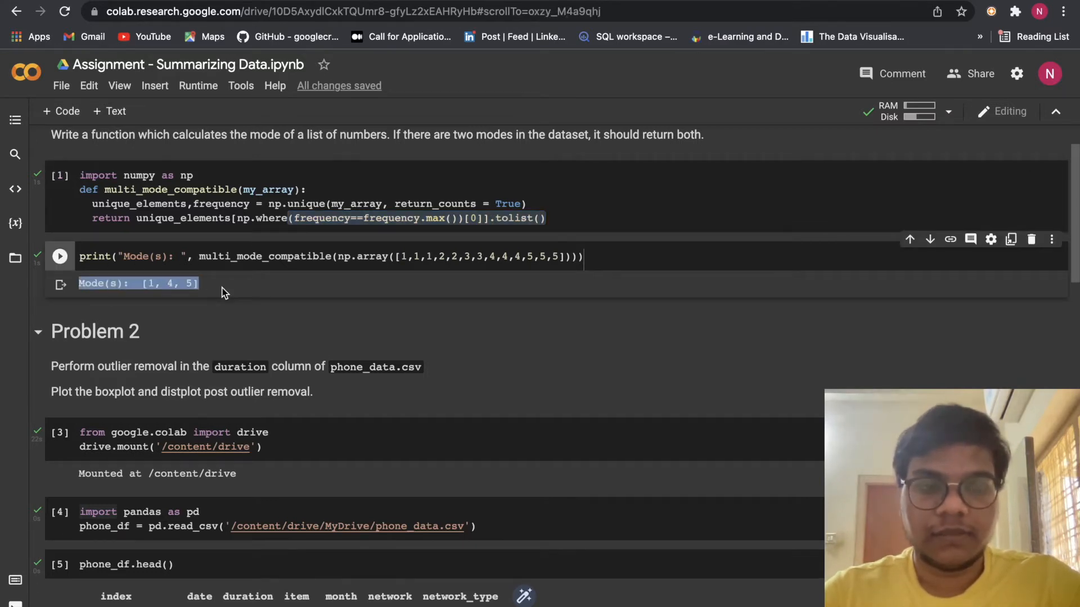
Walk the task text, marking phone_data.csv and the post-outlier-removal distplot requirement.
{"action": "scroll", "scroll_direction": "down", "scroll_amount": 3}
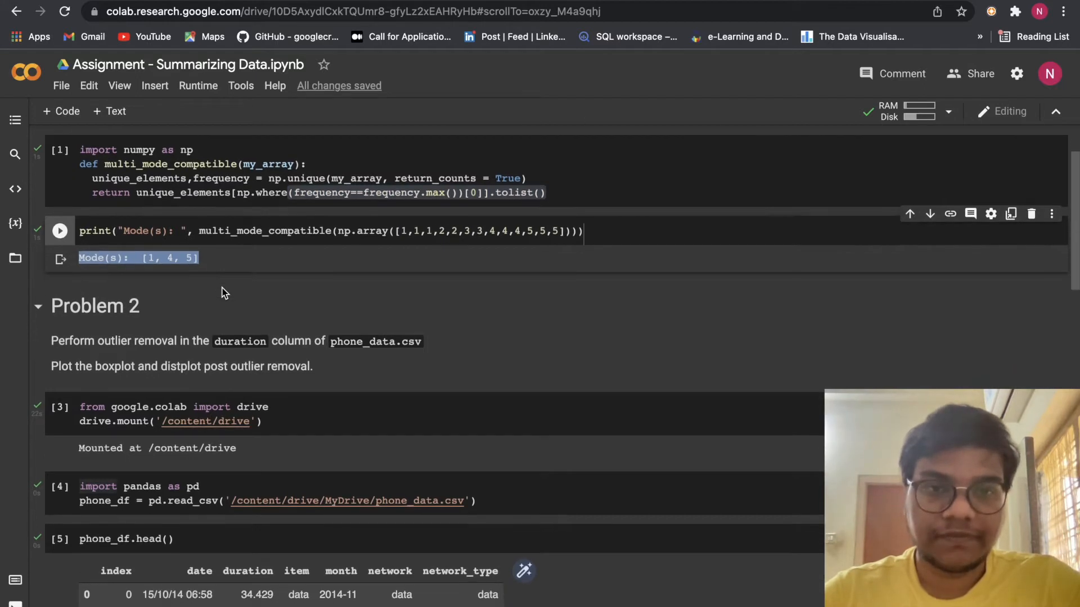
{"action": "mouse_move", "coordinate": [333, 296]}
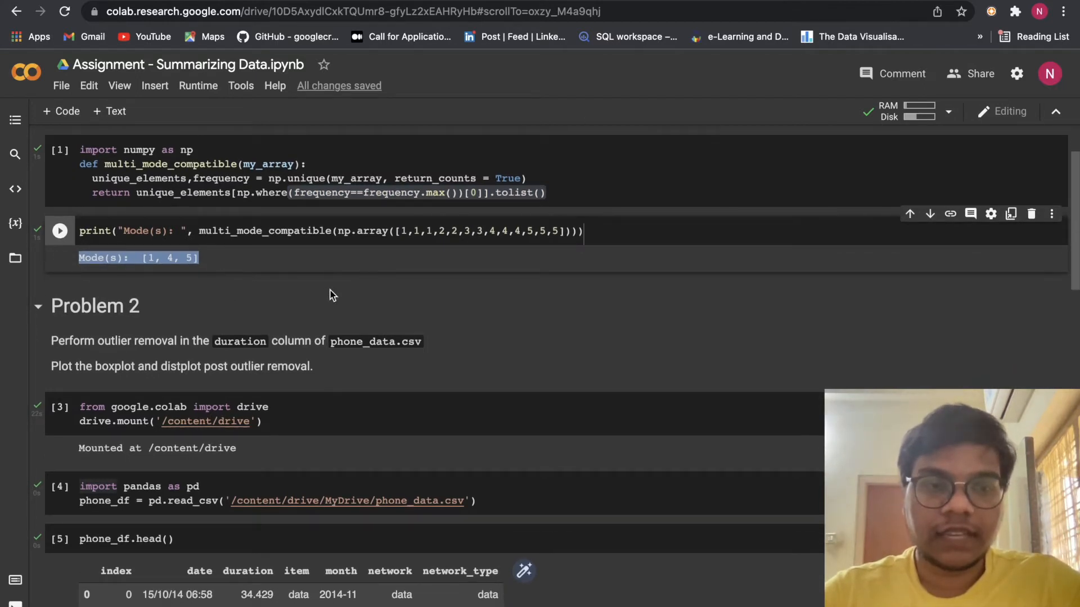
{"action": "scroll", "scroll_direction": "down", "scroll_amount": 3}
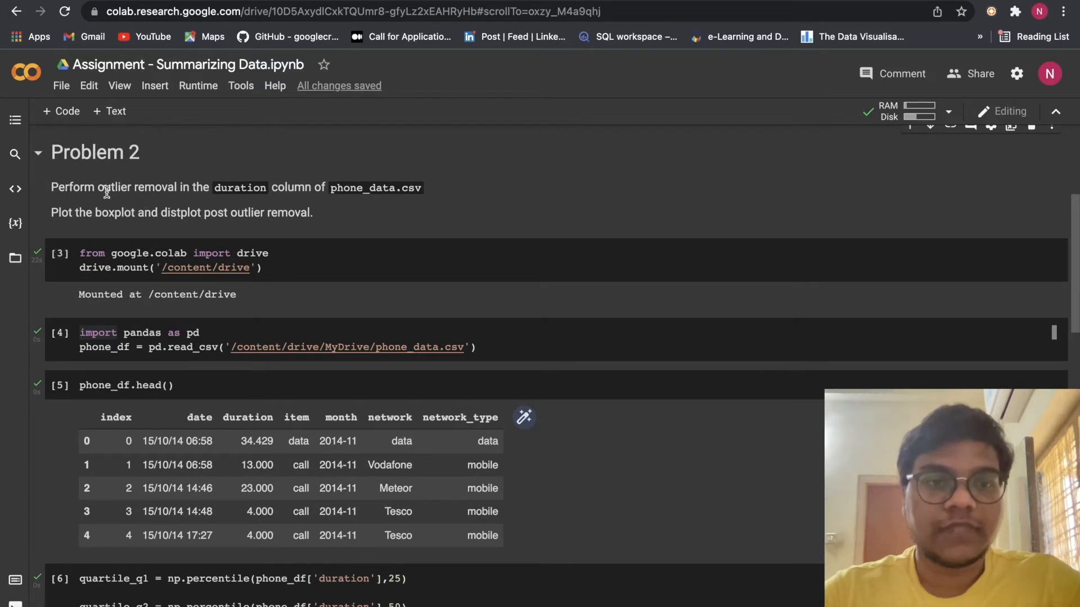
{"action": "mouse_move", "coordinate": [275, 185]}
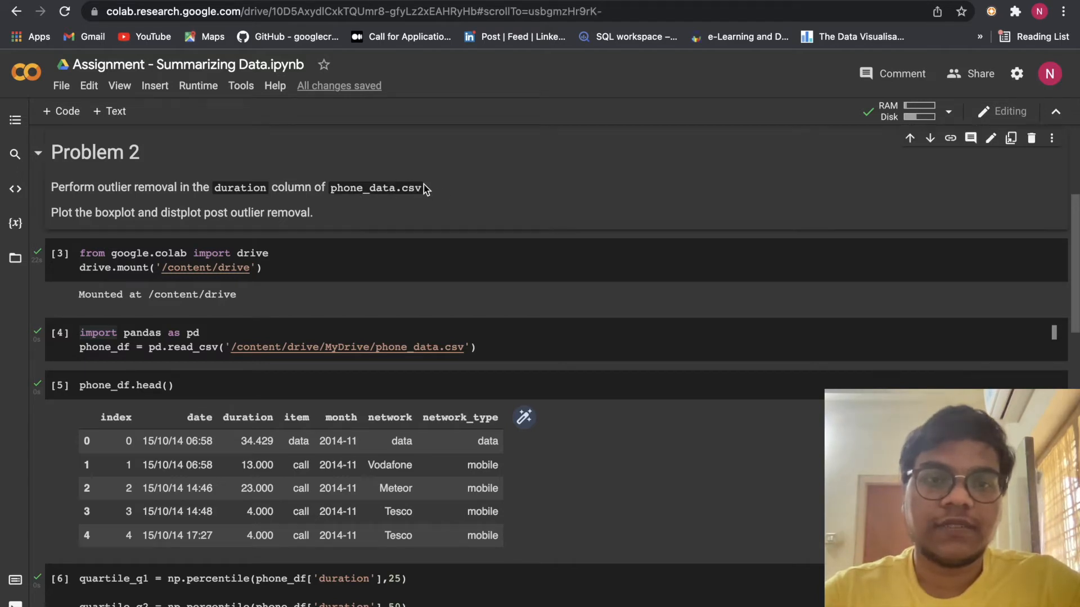
{"action": "double_click", "coordinate": [375, 188]}
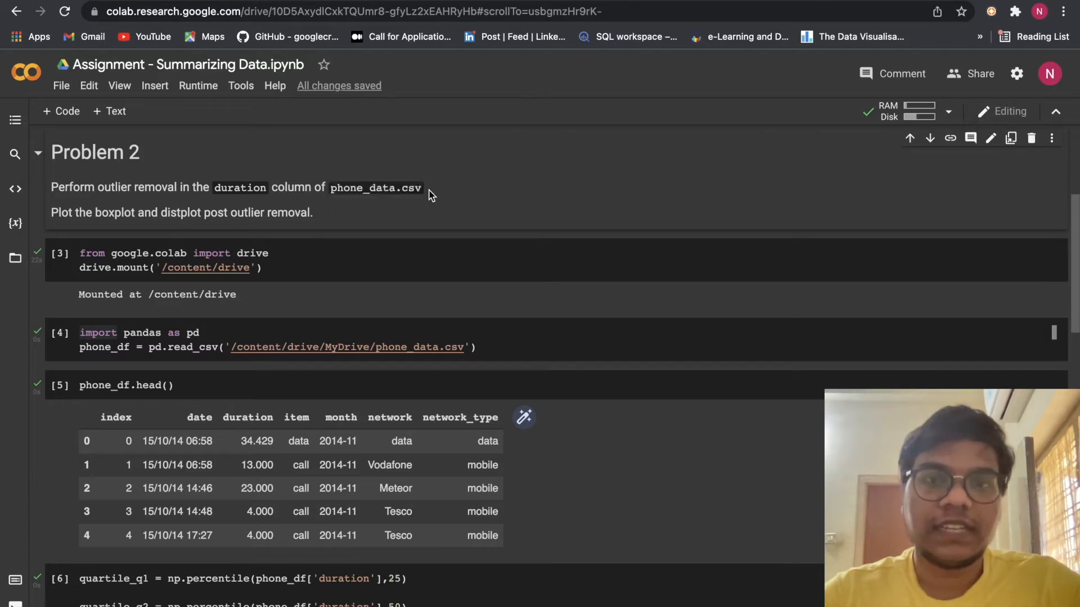
{"action": "scroll", "scroll_direction": "down", "scroll_amount": 3}
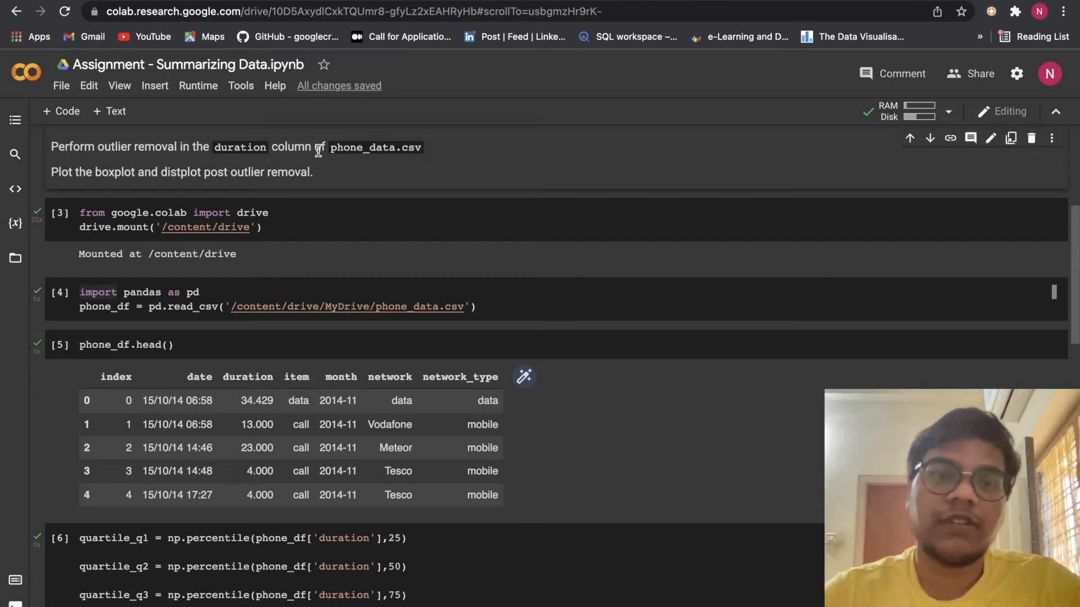
{"action": "mouse_move", "coordinate": [337, 152]}
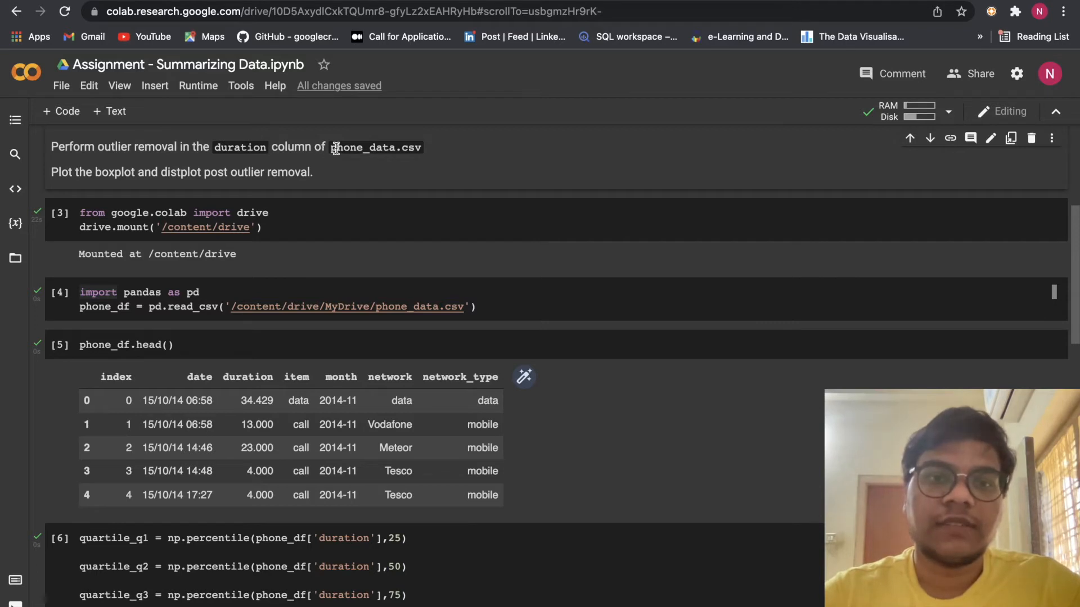
{"action": "mouse_move", "coordinate": [468, 187]}
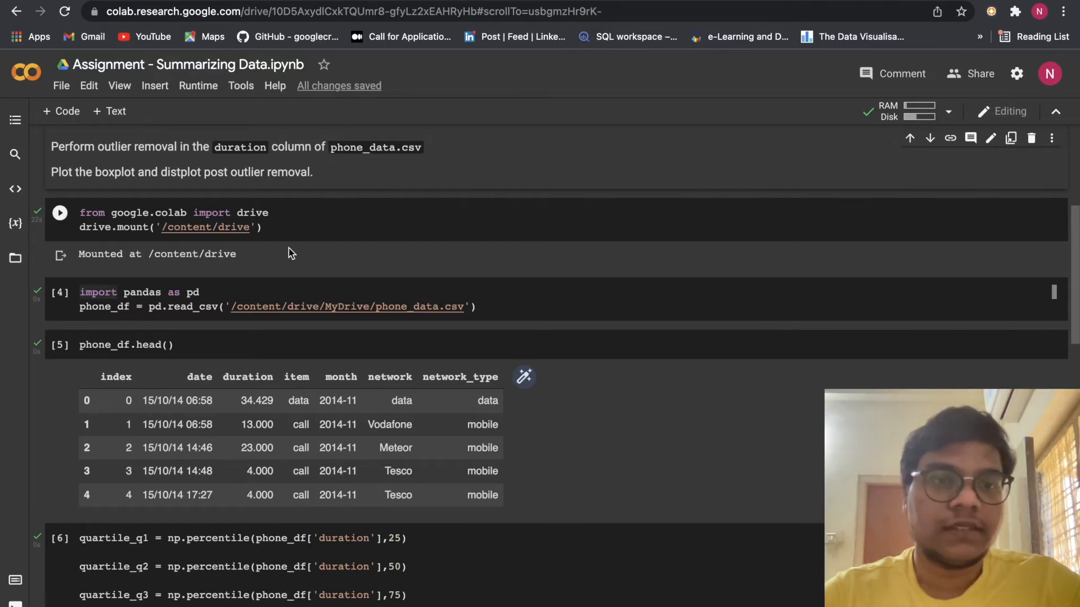
{"action": "scroll", "scroll_direction": "down", "scroll_amount": 3}
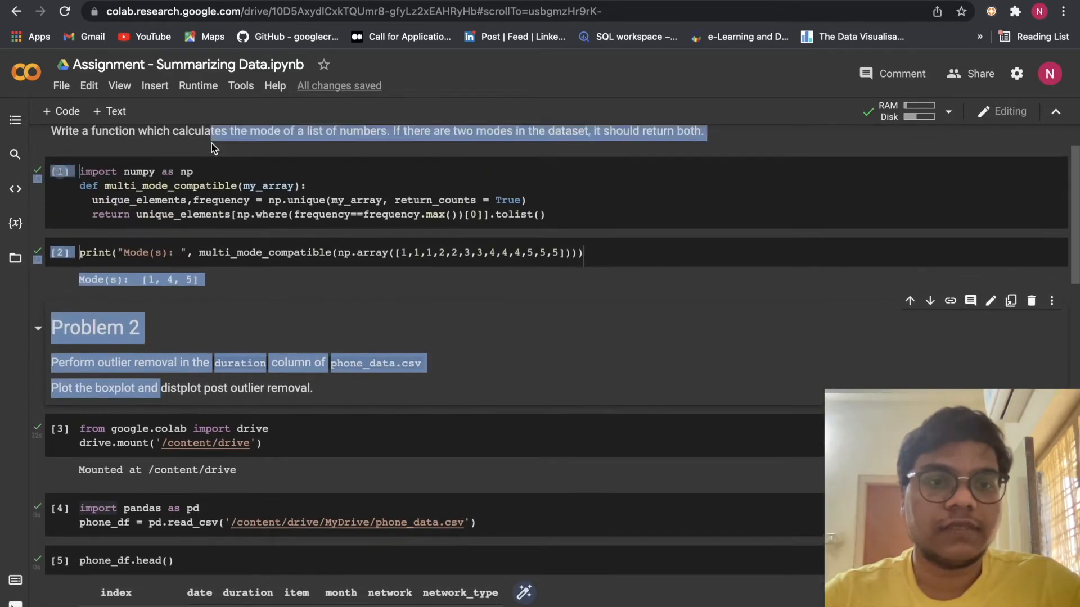
{"action": "left_click", "coordinate": [301, 394]}
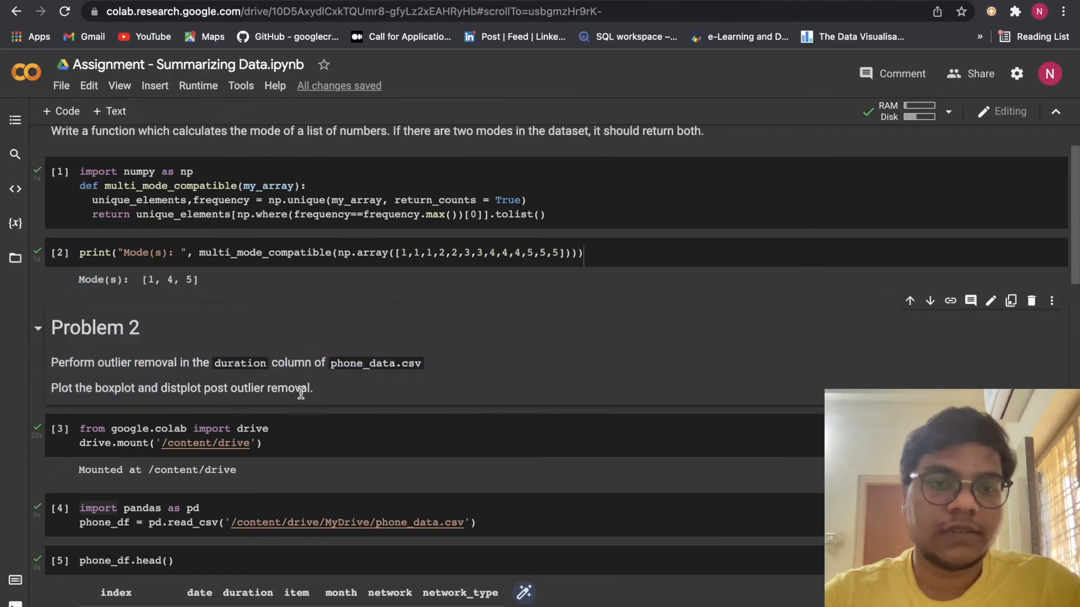
{"action": "left_click_drag", "start_coordinate": [161, 388], "coordinate": [311, 388]}
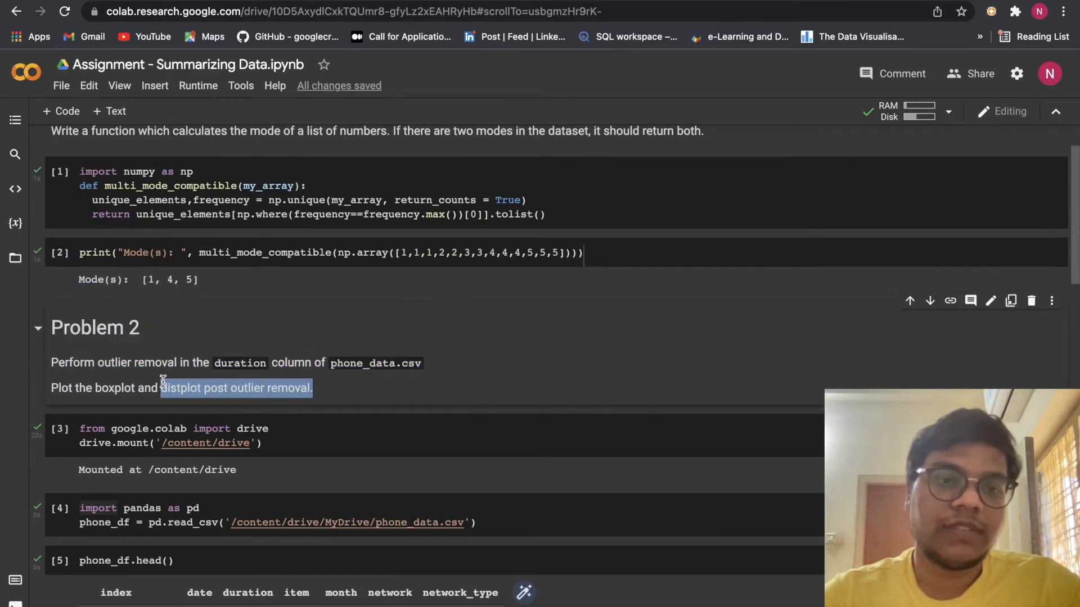
Mark the CSV path being read and the item and month columns of the preview table.
{"action": "scroll", "scroll_direction": "down", "scroll_amount": 3}
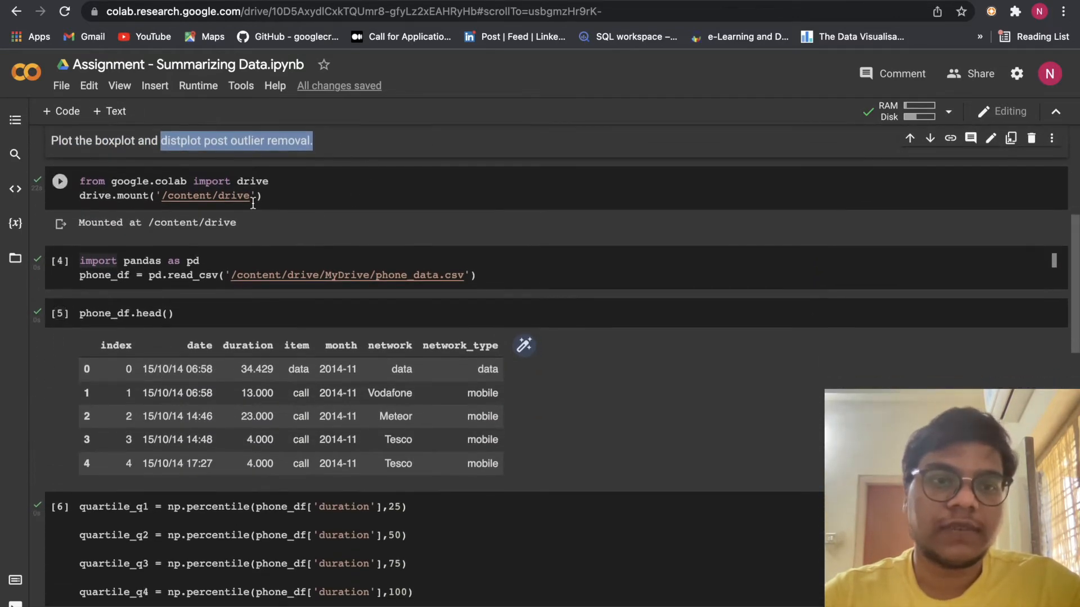
{"action": "scroll", "scroll_direction": "down", "scroll_amount": 3}
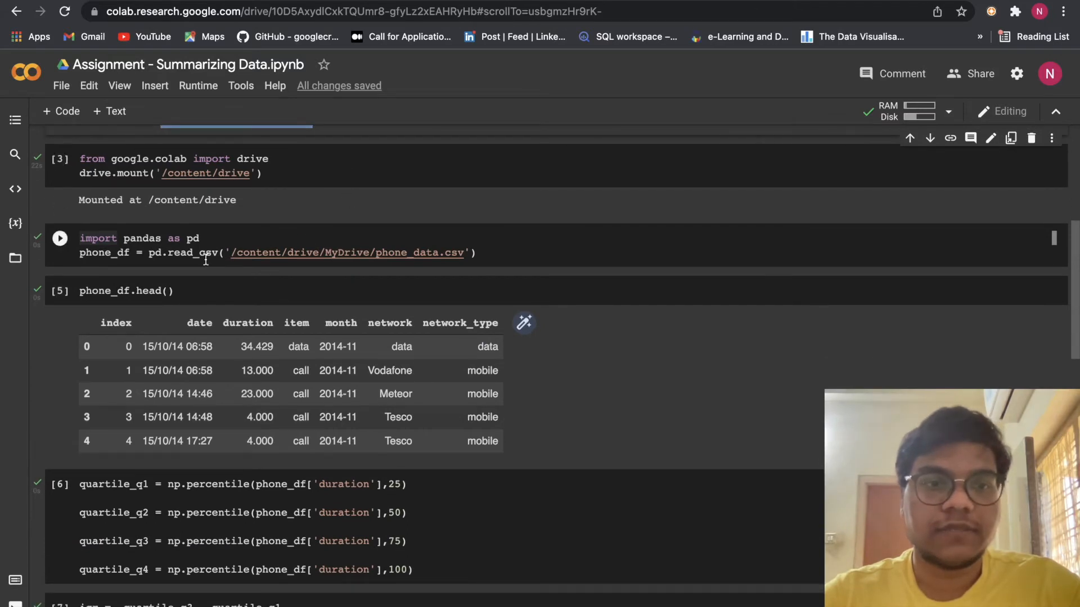
{"action": "left_click_drag", "start_coordinate": [221, 253], "coordinate": [475, 253]}
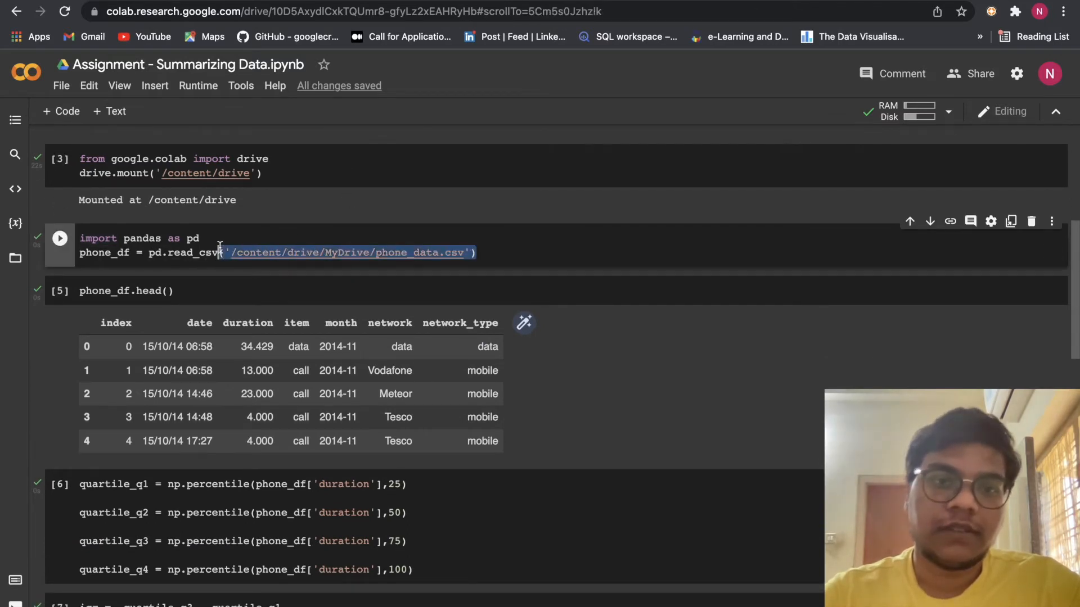
{"action": "scroll", "scroll_direction": "down", "scroll_amount": 3}
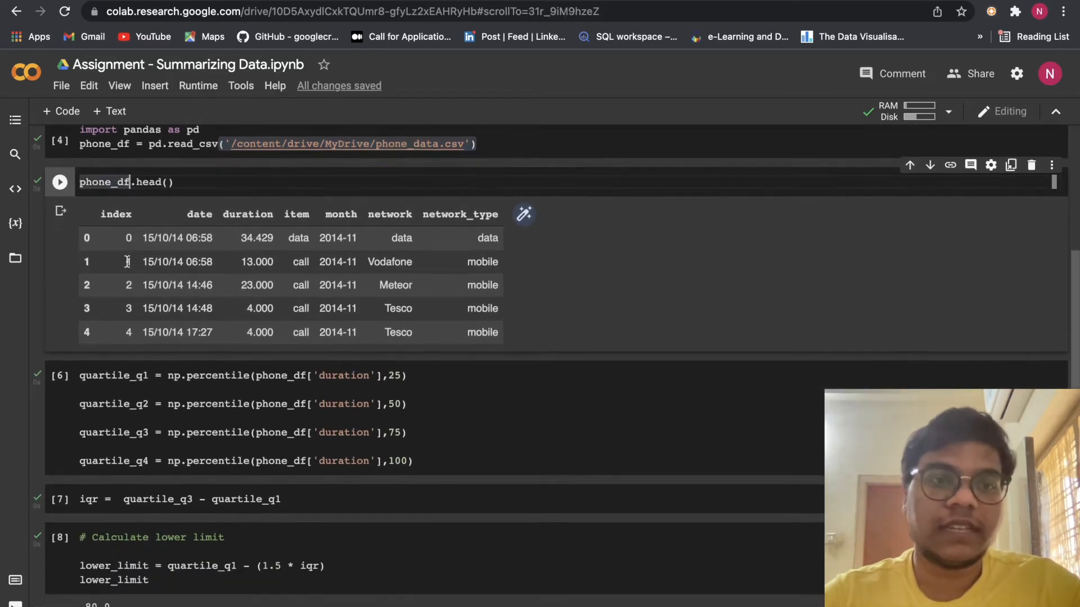
{"action": "scroll", "scroll_direction": "down", "scroll_amount": 3}
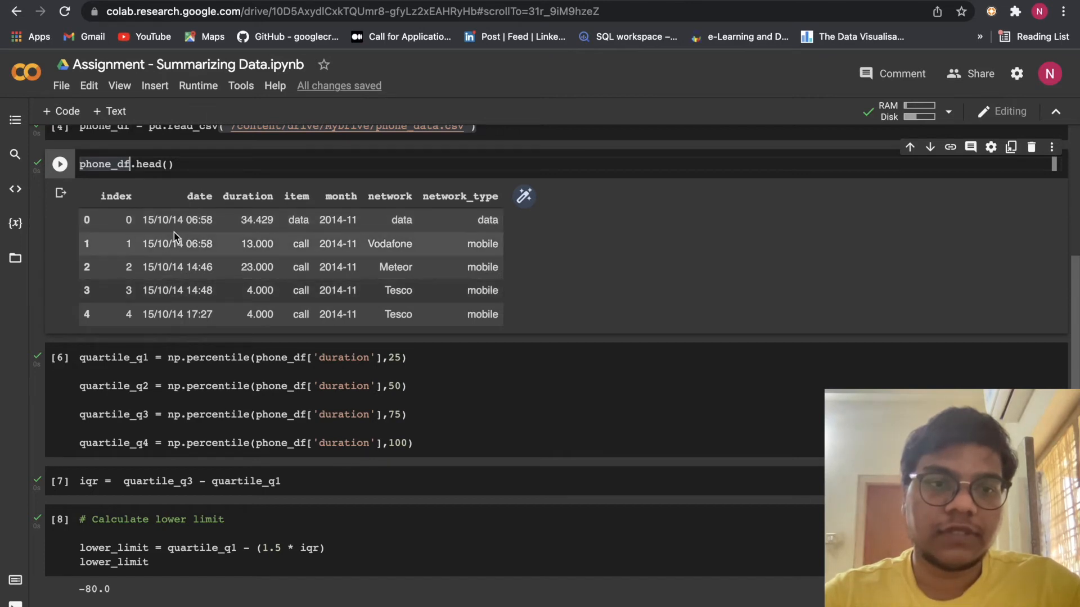
{"action": "mouse_move", "coordinate": [231, 216]}
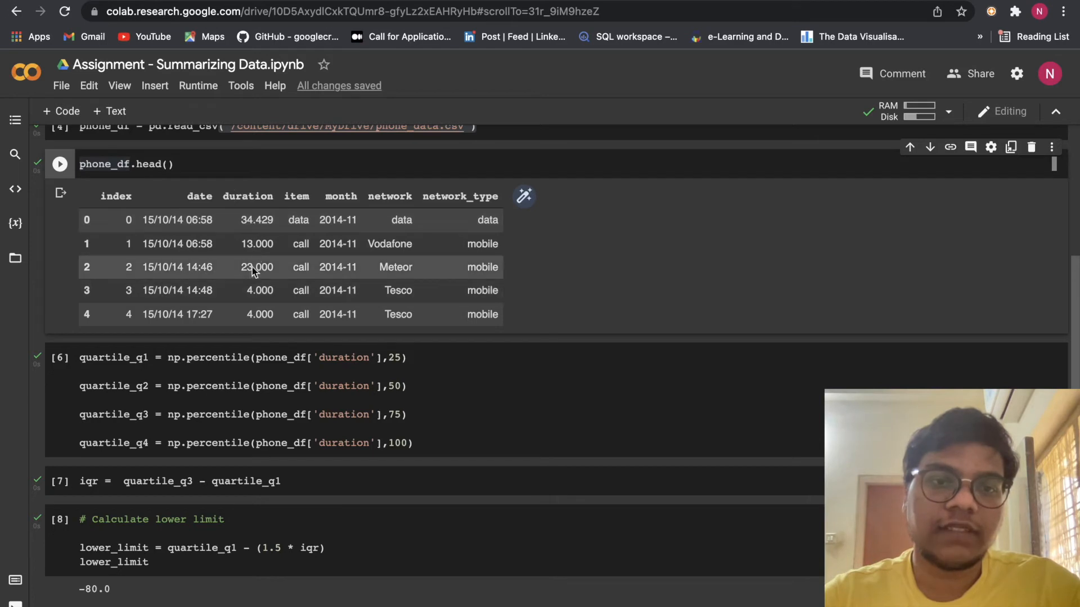
{"action": "mouse_move", "coordinate": [285, 197]}
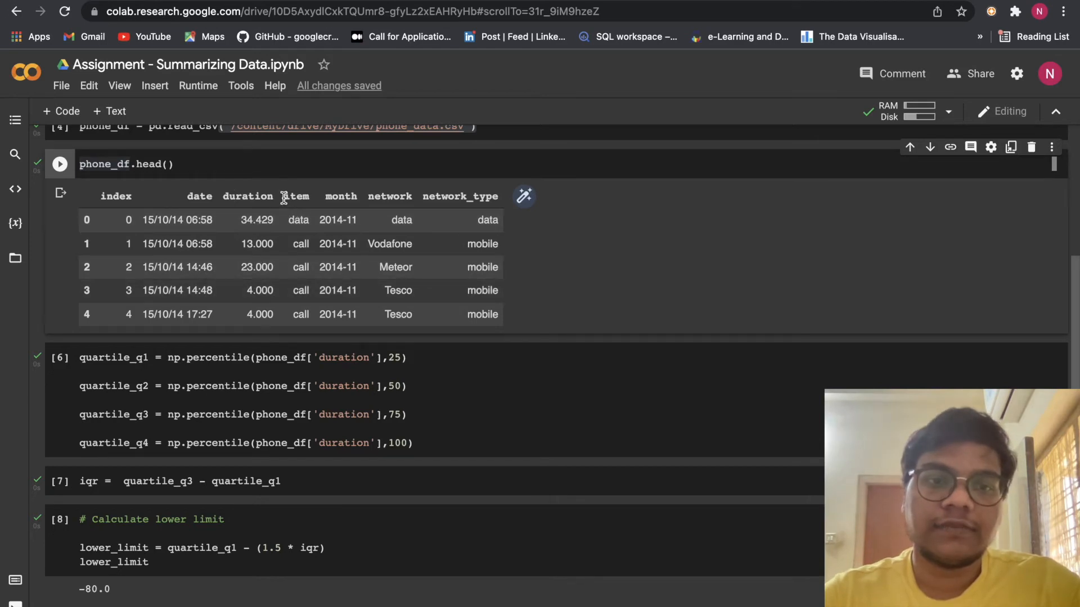
{"action": "double_click", "coordinate": [297, 196]}
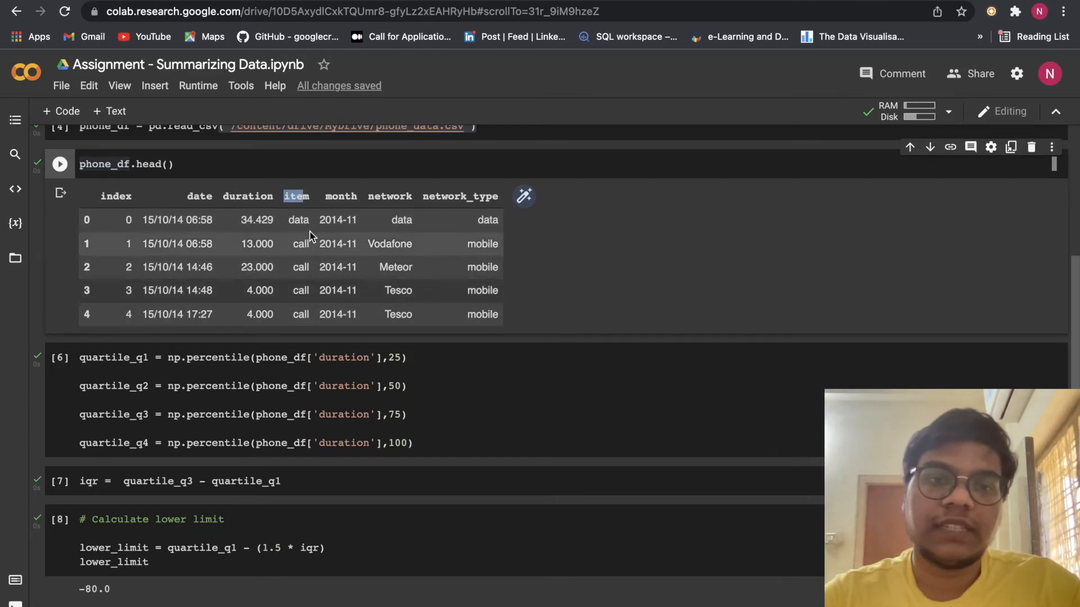
{"action": "mouse_move", "coordinate": [304, 264]}
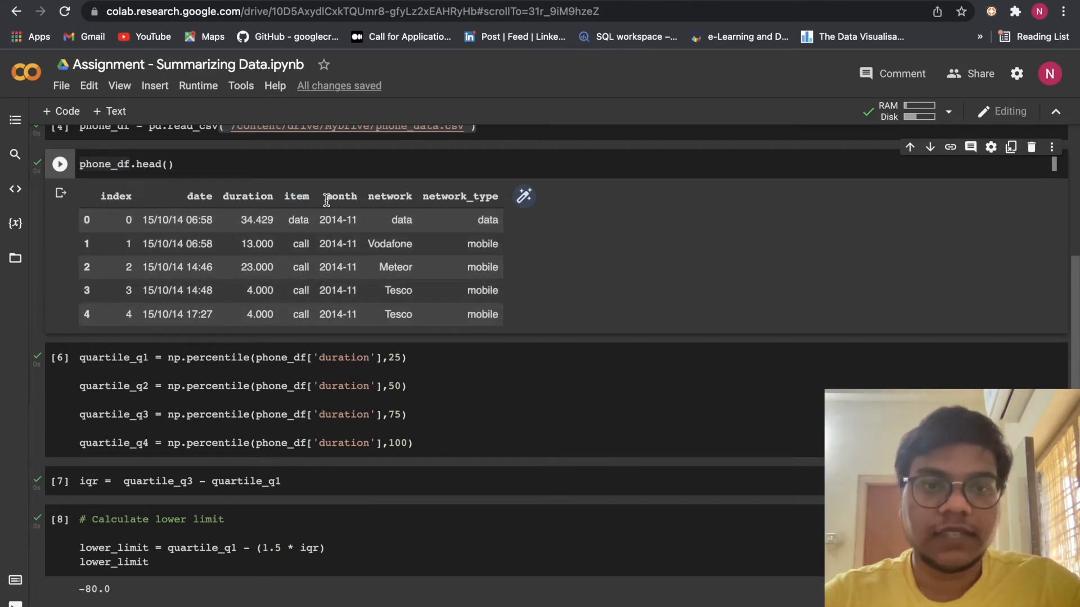
{"action": "double_click", "coordinate": [340, 196]}
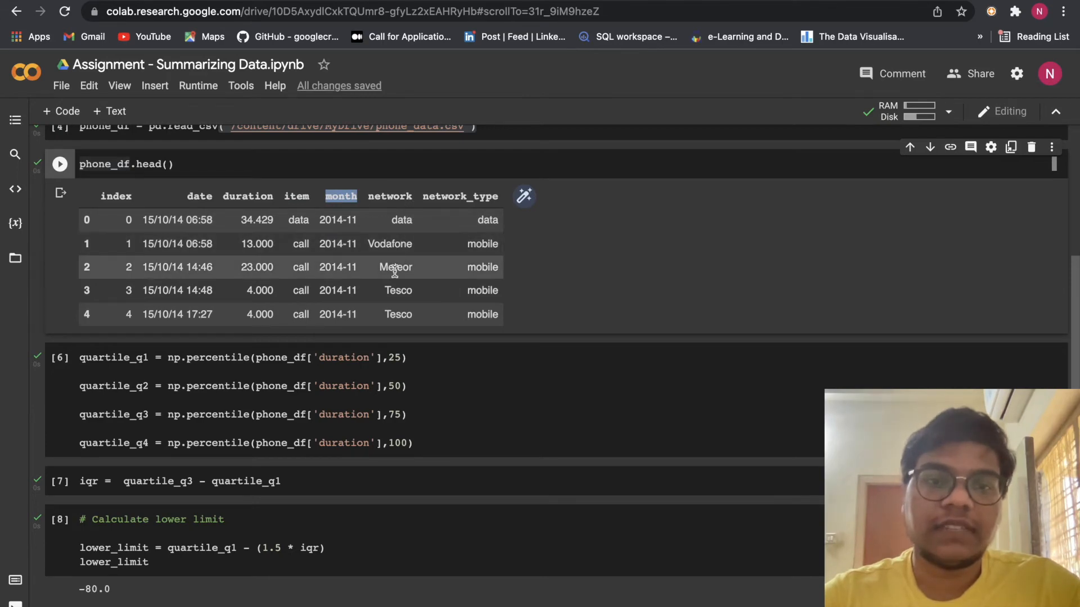
{"action": "mouse_move", "coordinate": [378, 244]}
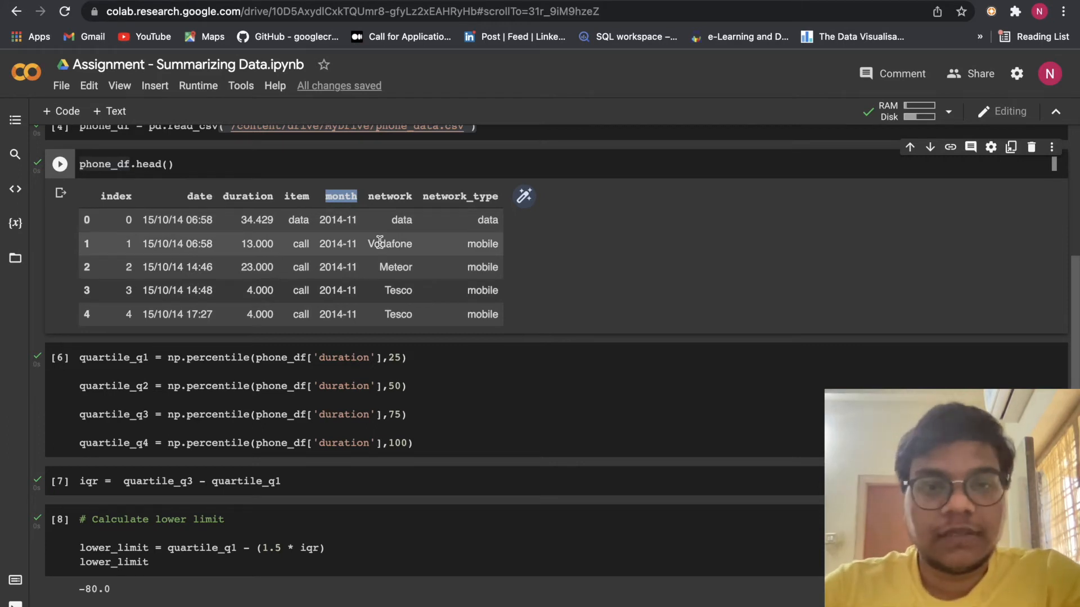
{"action": "mouse_move", "coordinate": [456, 196]}
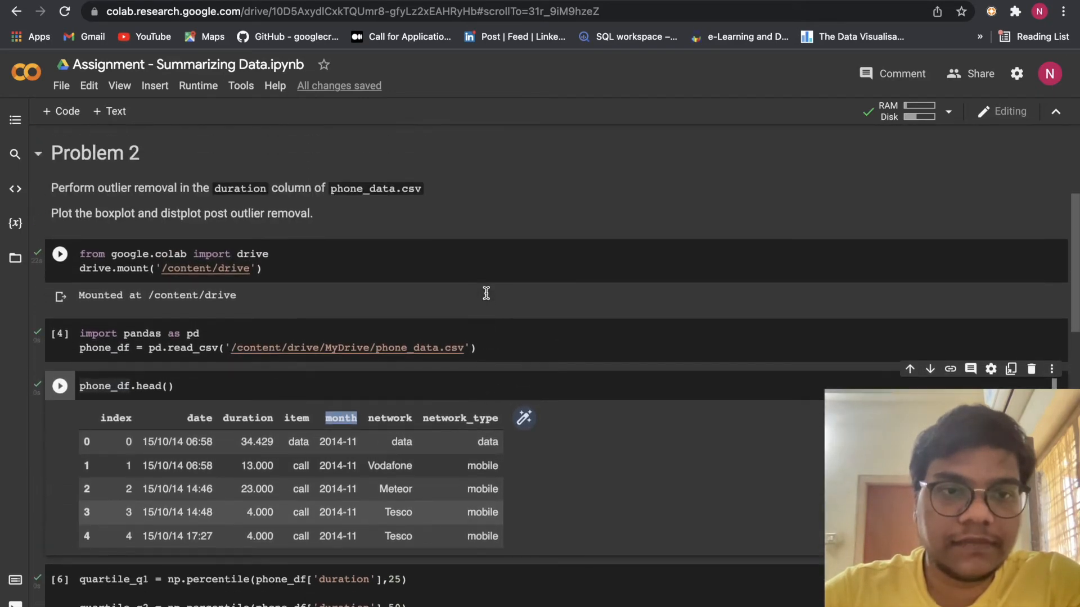
Highlight the word 'duration' in the task description as the target column.
{"action": "scroll", "scroll_direction": "down", "scroll_amount": 3}
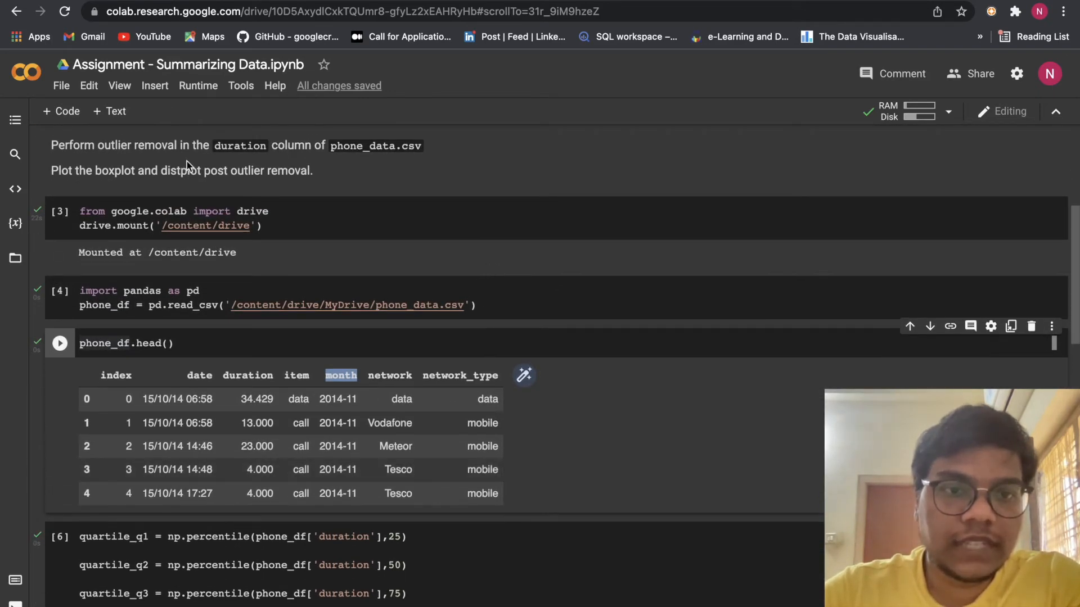
{"action": "double_click", "coordinate": [240, 146]}
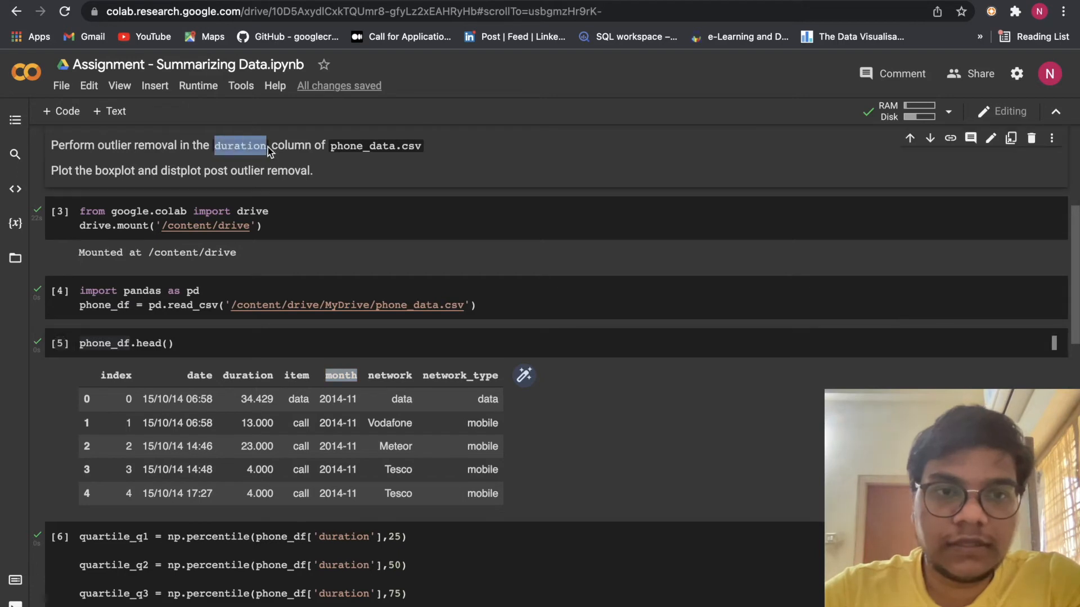
{"action": "scroll", "scroll_direction": "down", "scroll_amount": 3}
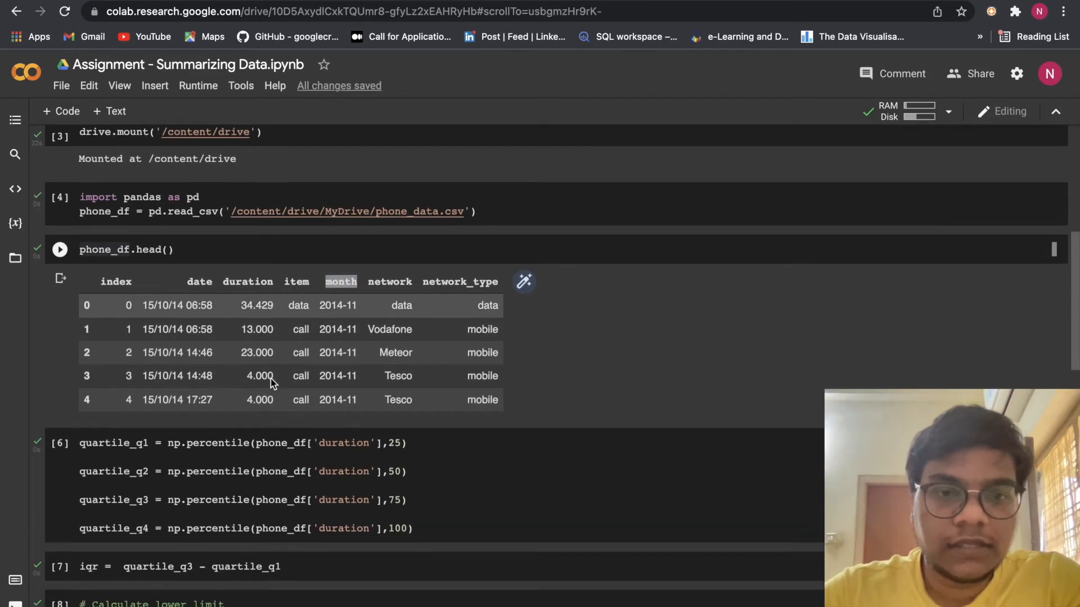
{"action": "scroll", "scroll_direction": "down", "scroll_amount": 3}
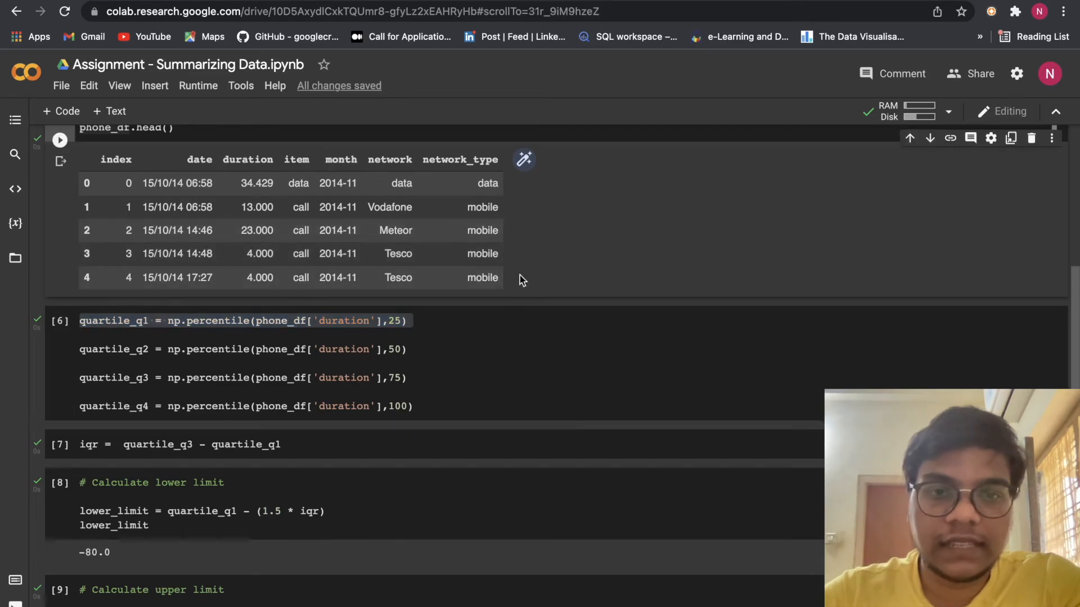
Run a new phone_df.describe() cell and highlight the 25% quartile row of its output.
{"action": "left_click", "coordinate": [522, 299]}
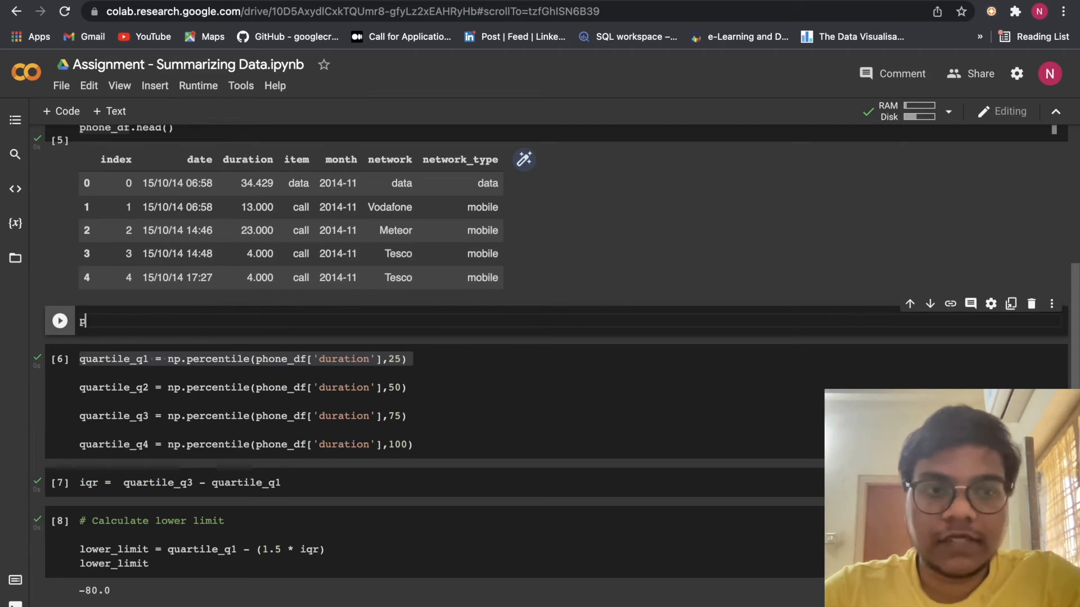
{"action": "type", "text": "phone_df."}
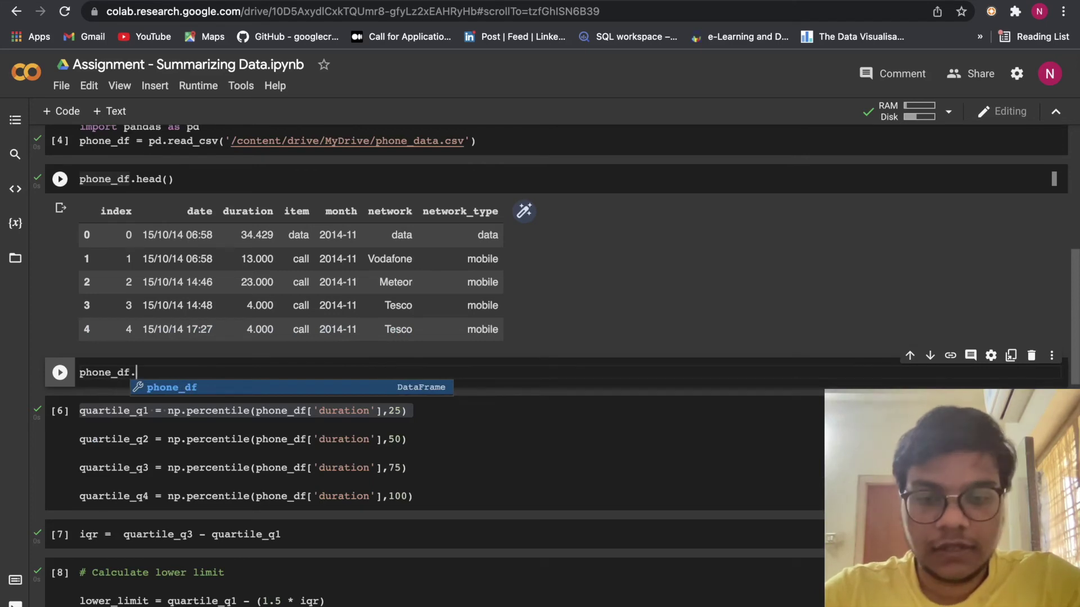
{"action": "type", "text": "describe"}
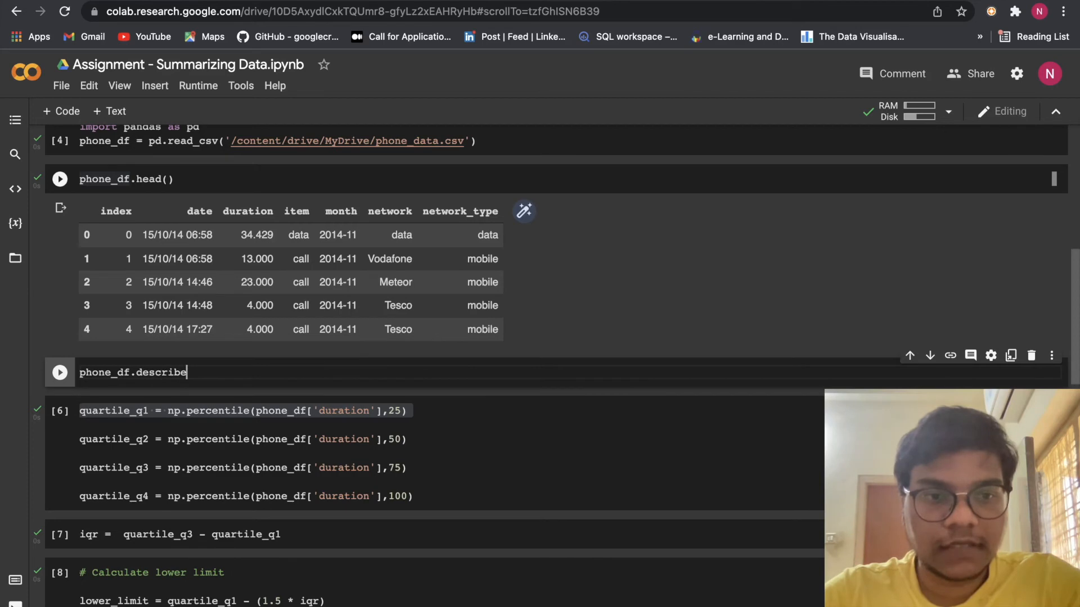
{"action": "type", "text": "()"}
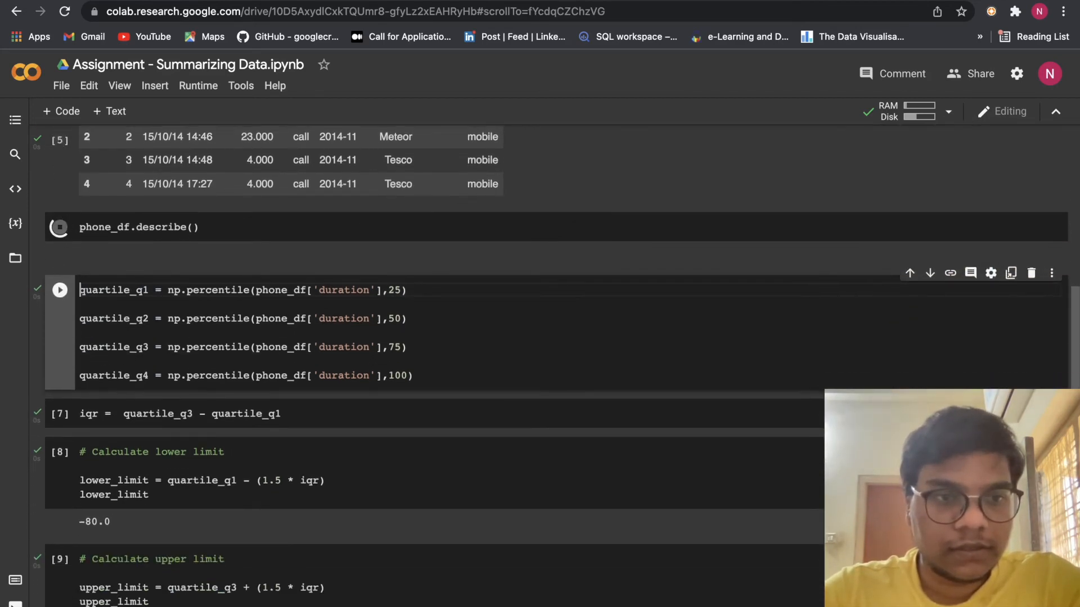
{"action": "left_click", "coordinate": [59, 227]}
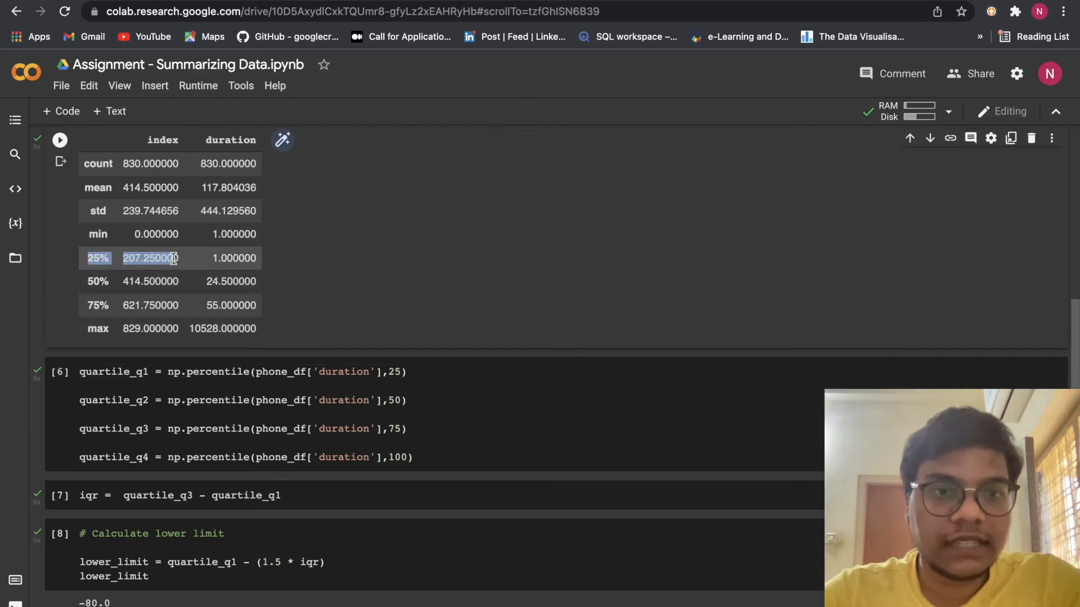
{"action": "left_click_drag", "start_coordinate": [165, 258], "coordinate": [234, 329]}
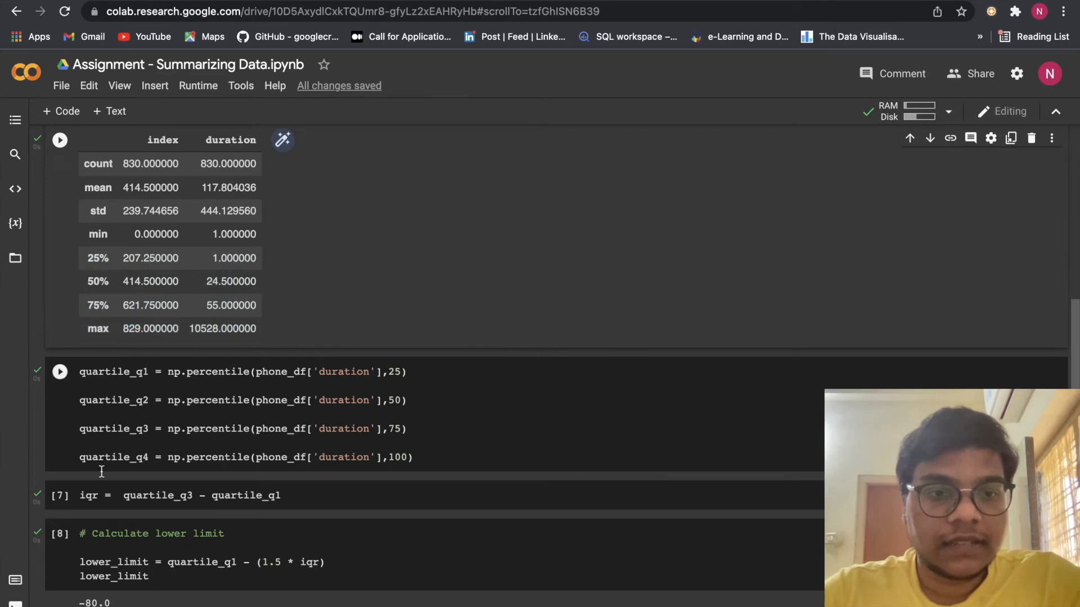
{"action": "scroll", "scroll_direction": "down", "scroll_amount": 3}
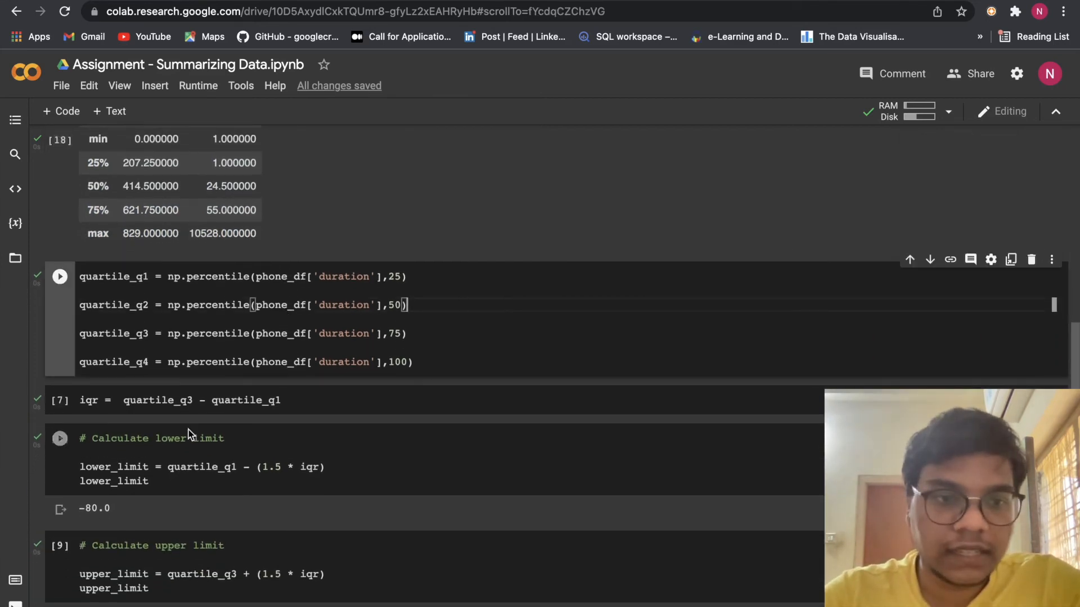
{"action": "scroll", "scroll_direction": "down", "scroll_amount": 3}
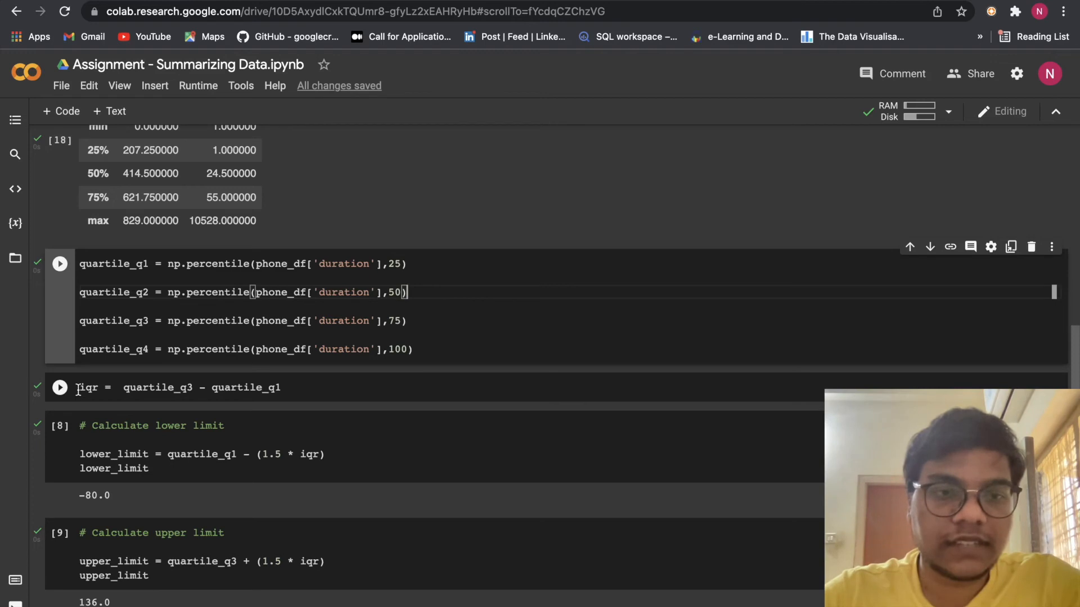
{"action": "scroll", "scroll_direction": "down", "scroll_amount": 3}
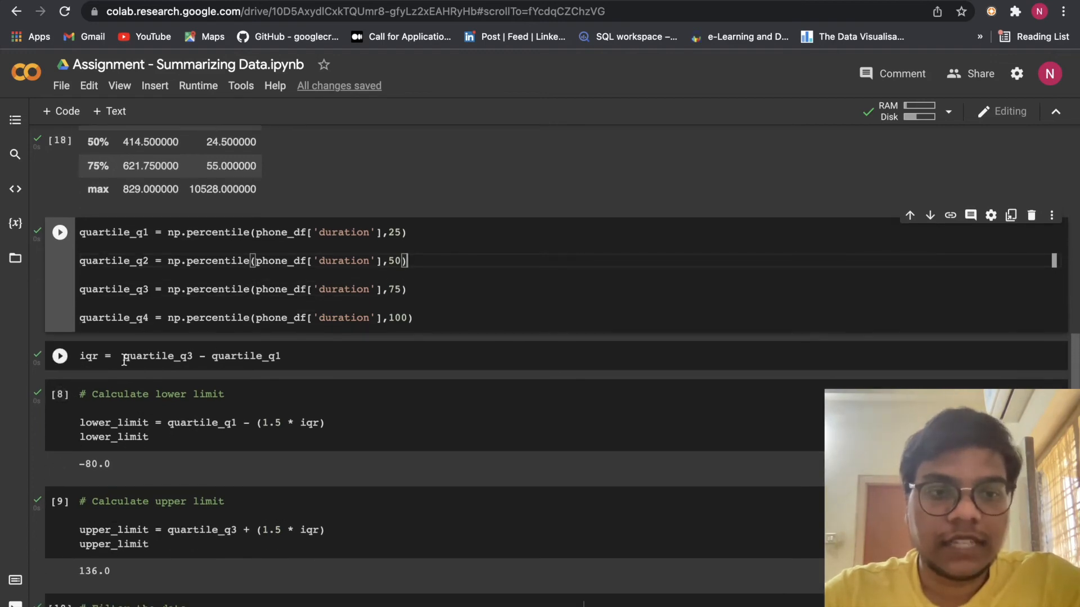
{"action": "double_click", "coordinate": [156, 357]}
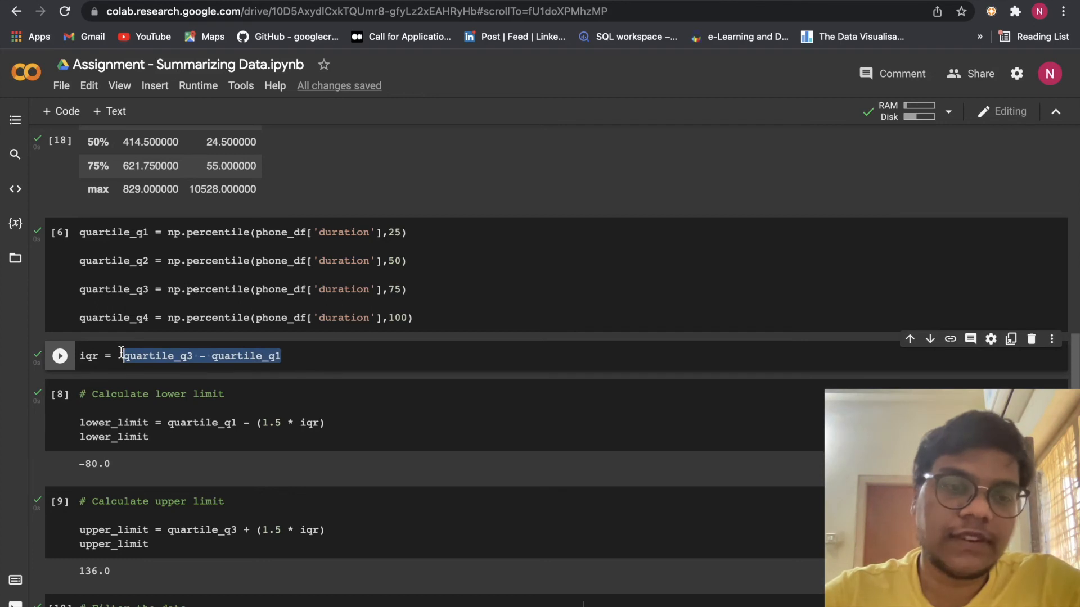
{"action": "scroll", "scroll_direction": "down", "scroll_amount": 3}
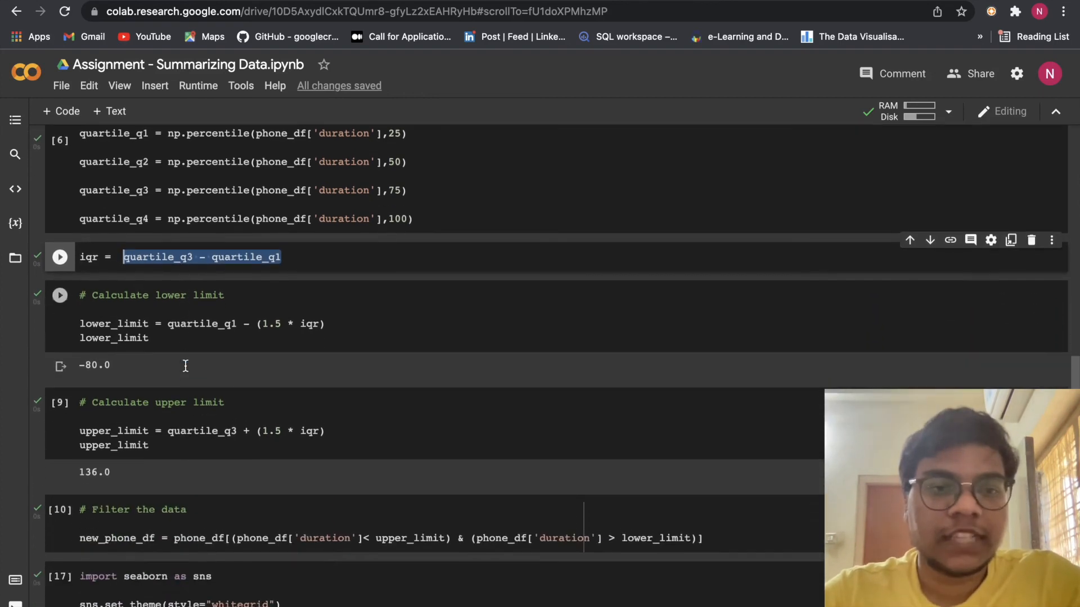
{"action": "scroll", "scroll_direction": "down", "scroll_amount": 3}
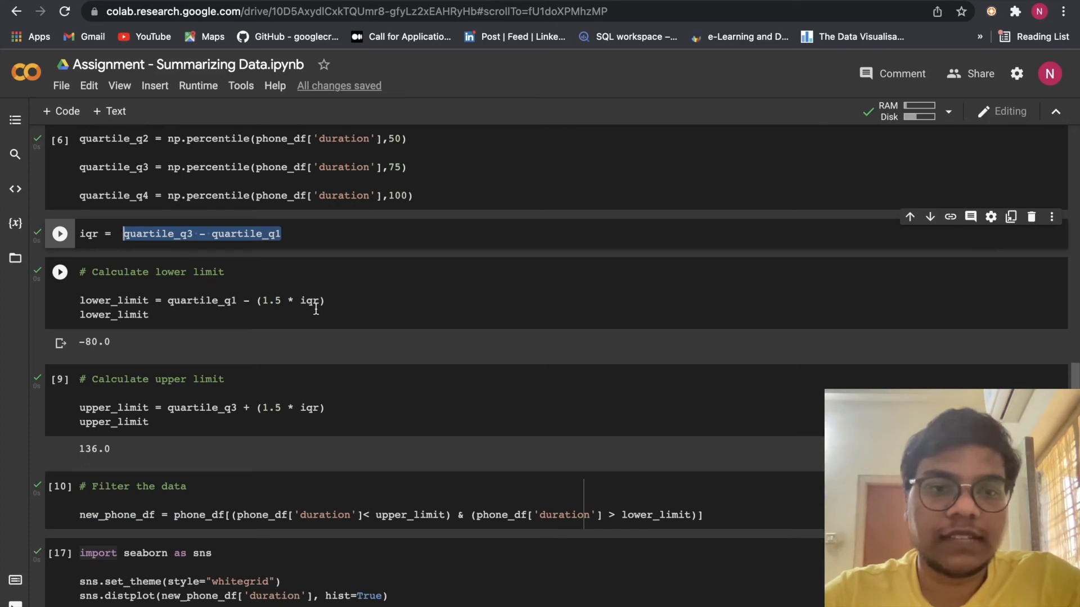
{"action": "double_click", "coordinate": [312, 301]}
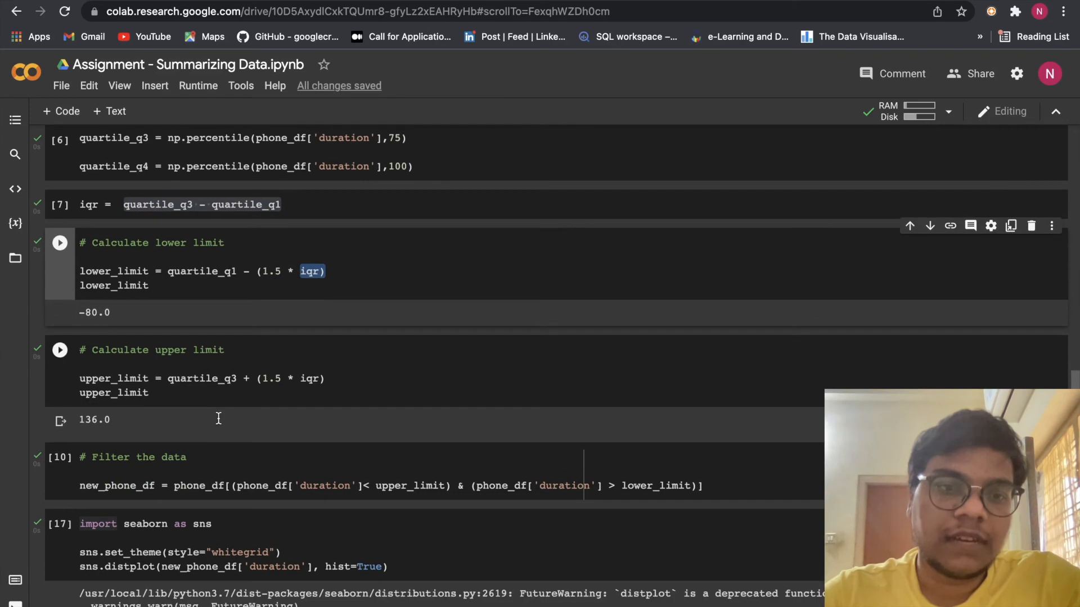
{"action": "scroll", "scroll_direction": "down", "scroll_amount": 3}
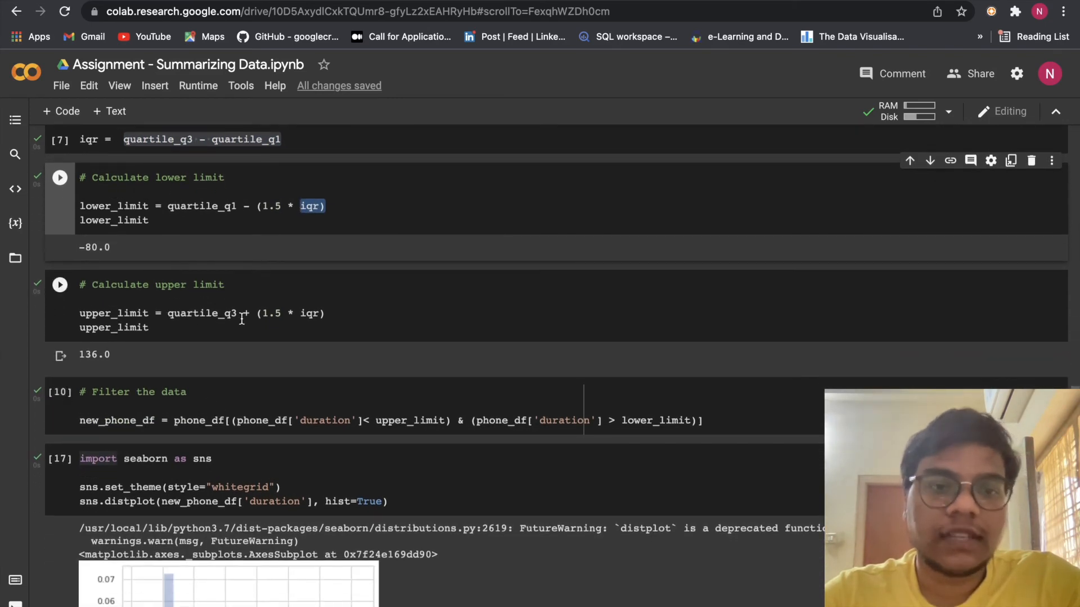
{"action": "mouse_move", "coordinate": [309, 318]}
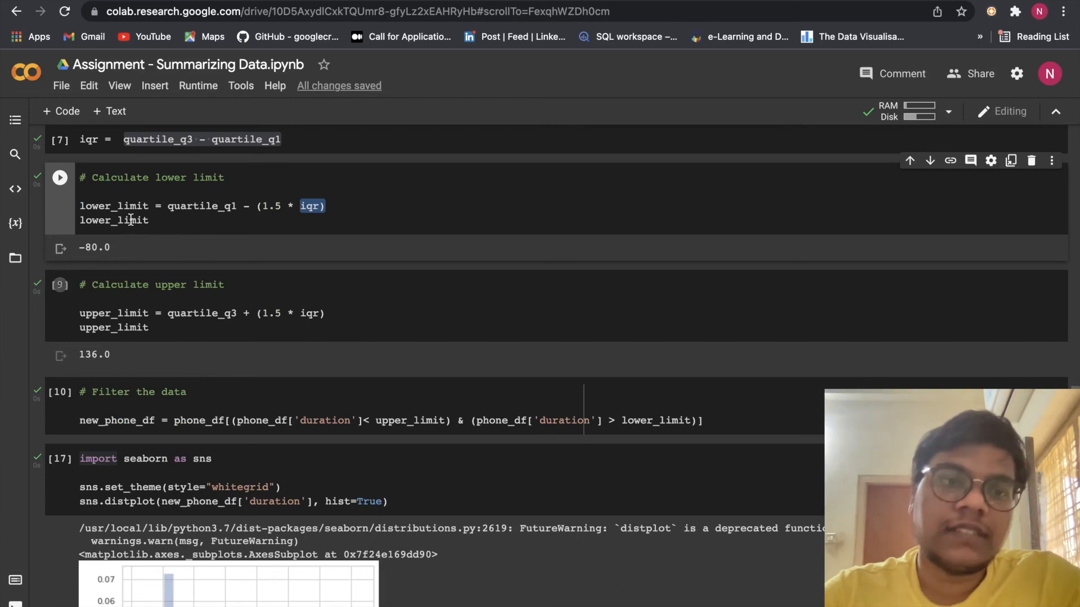
{"action": "mouse_move", "coordinate": [163, 259]}
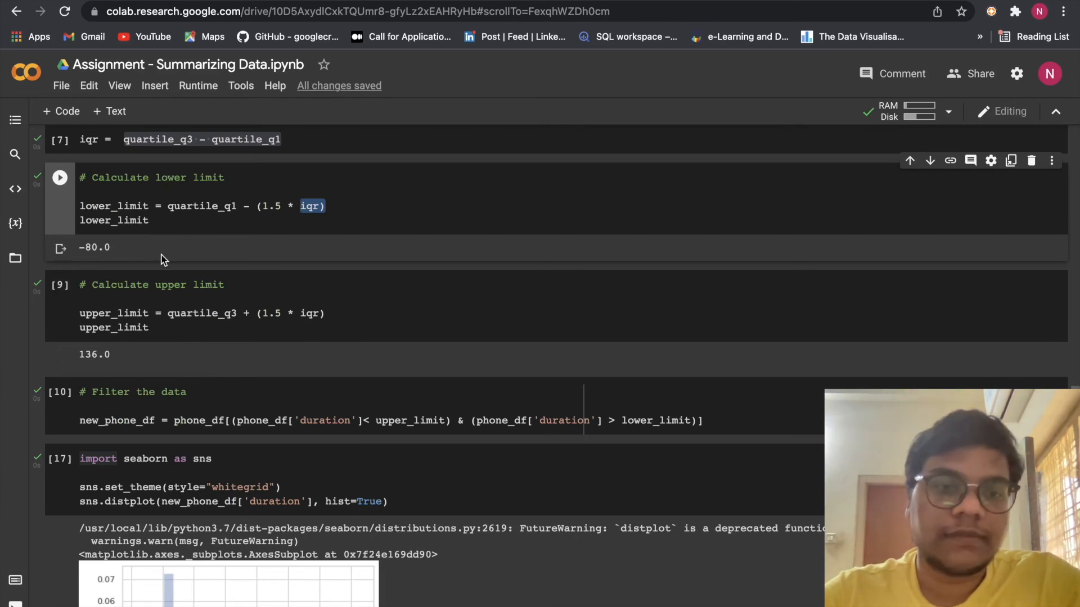
{"action": "scroll", "scroll_direction": "down", "scroll_amount": 3}
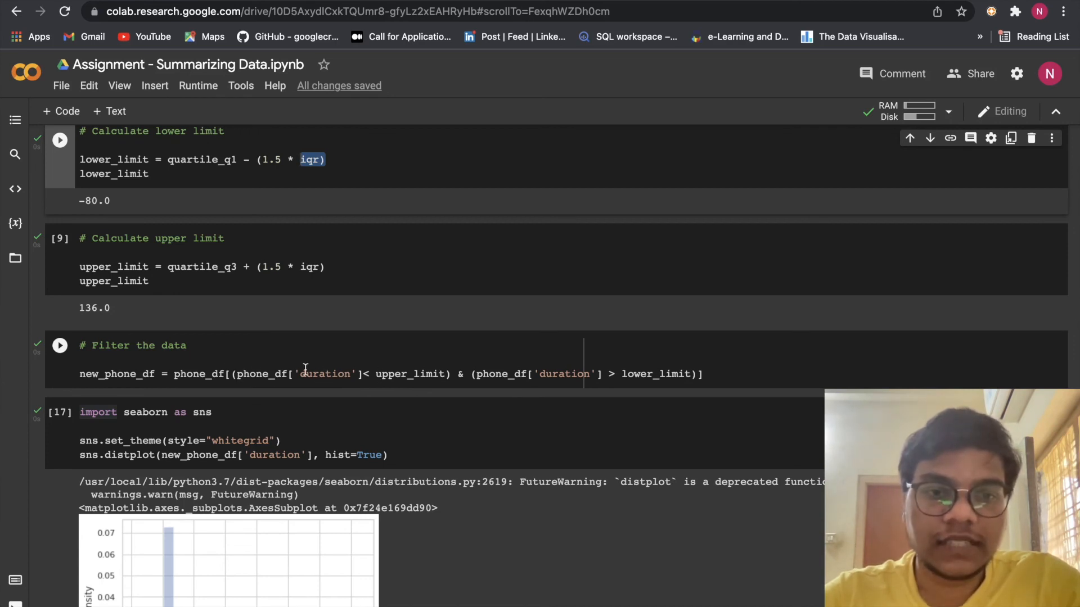
{"action": "double_click", "coordinate": [408, 374]}
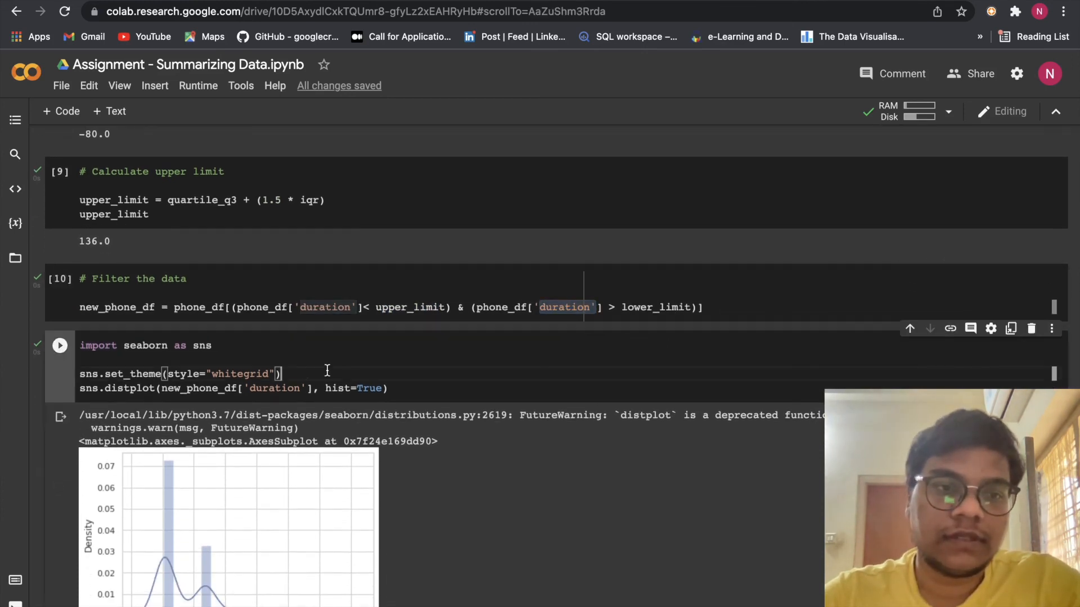
{"action": "scroll", "scroll_direction": "down", "scroll_amount": 3}
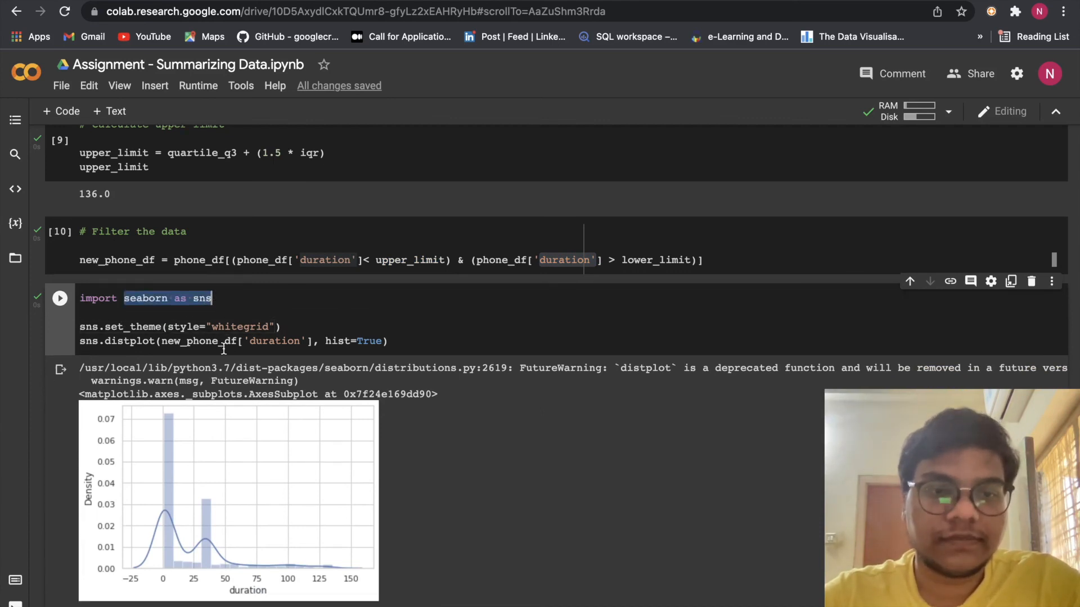
{"action": "scroll", "scroll_direction": "down", "scroll_amount": 3}
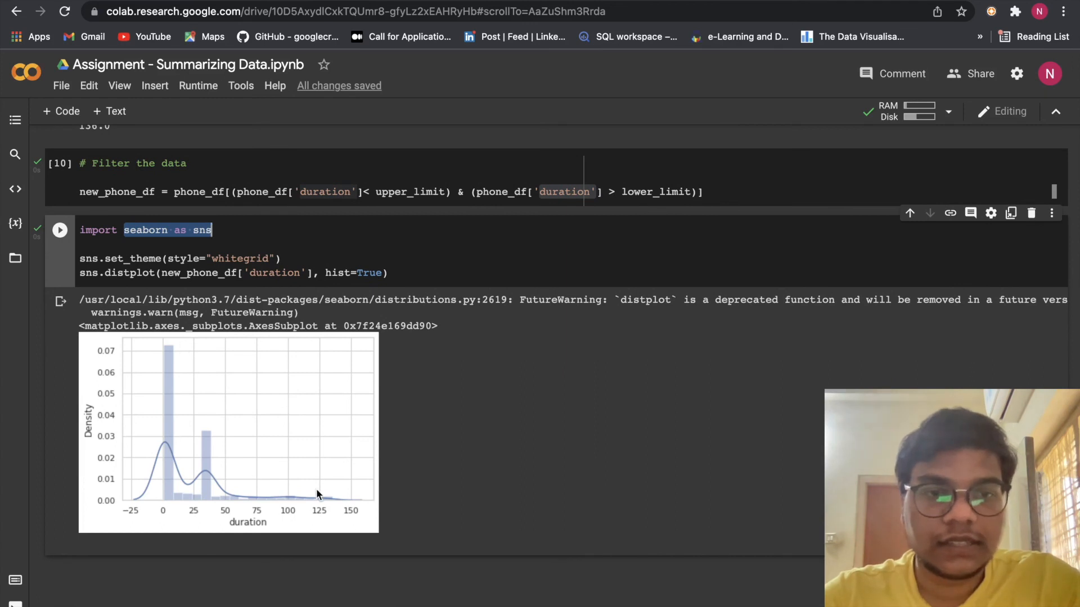
{"action": "scroll", "scroll_direction": "down", "scroll_amount": 3}
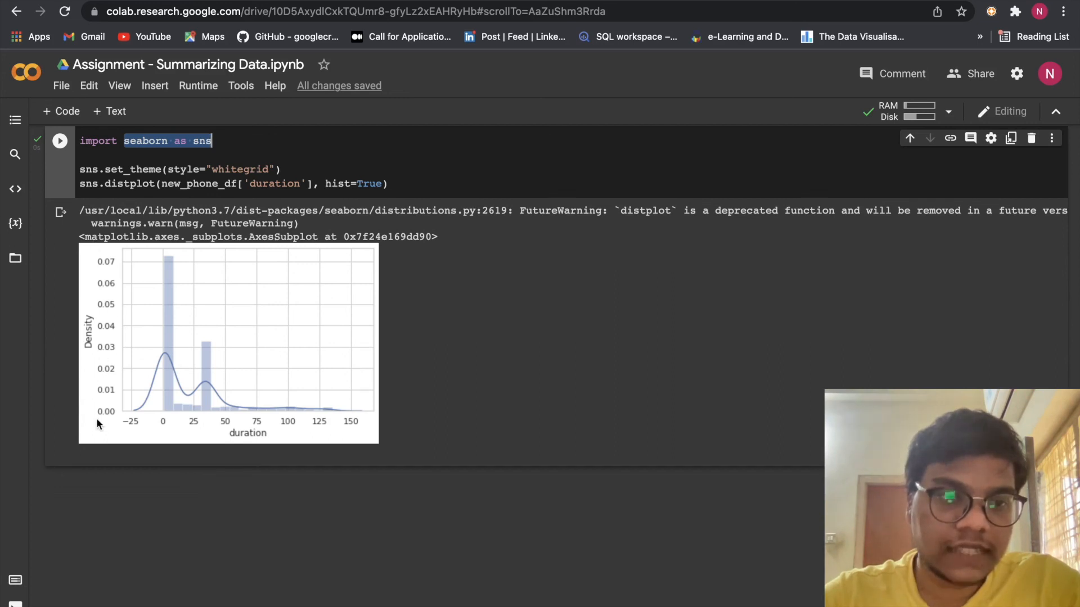
{"action": "mouse_move", "coordinate": [139, 441]}
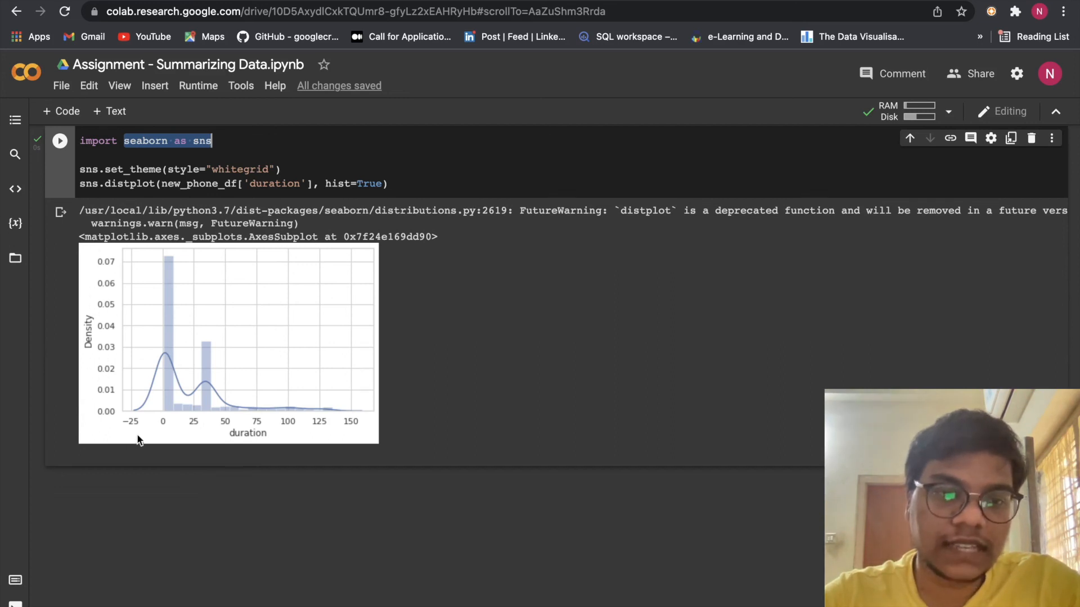
{"action": "mouse_move", "coordinate": [158, 332]}
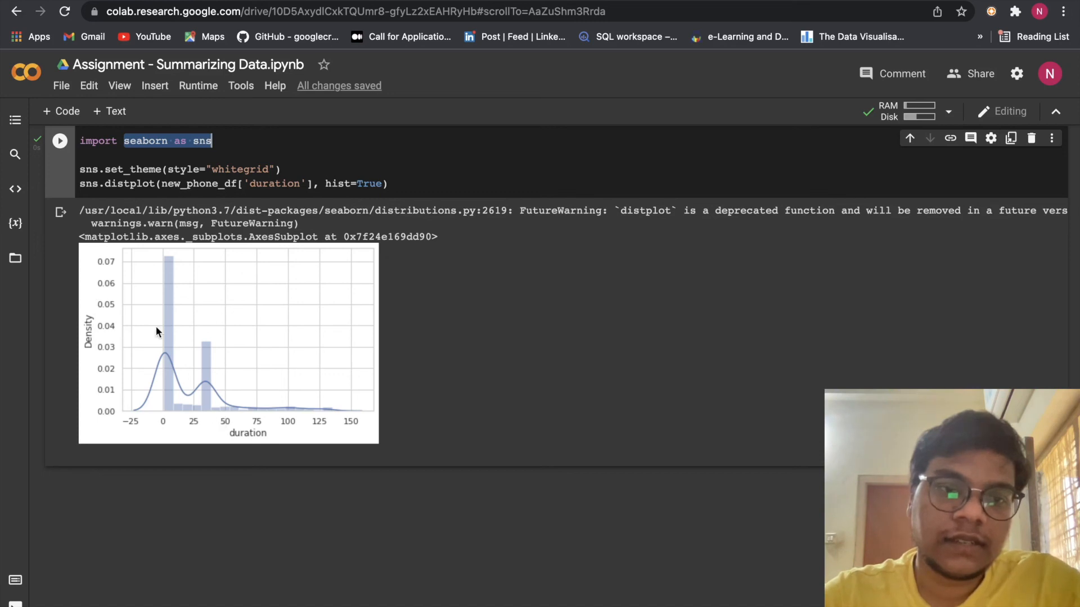
{"action": "mouse_move", "coordinate": [169, 273]}
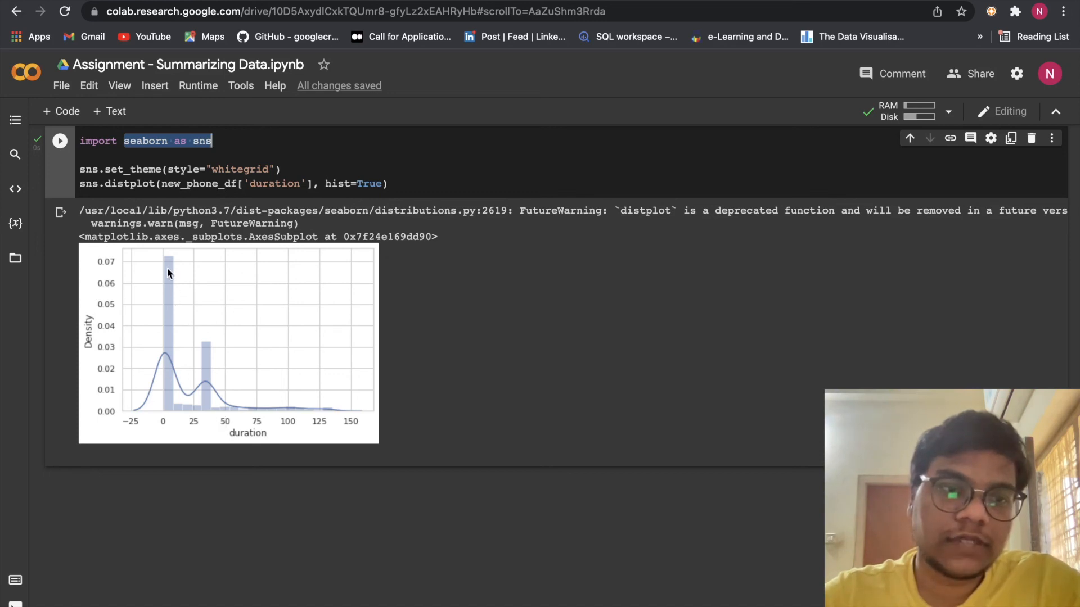
{"action": "mouse_move", "coordinate": [360, 417]}
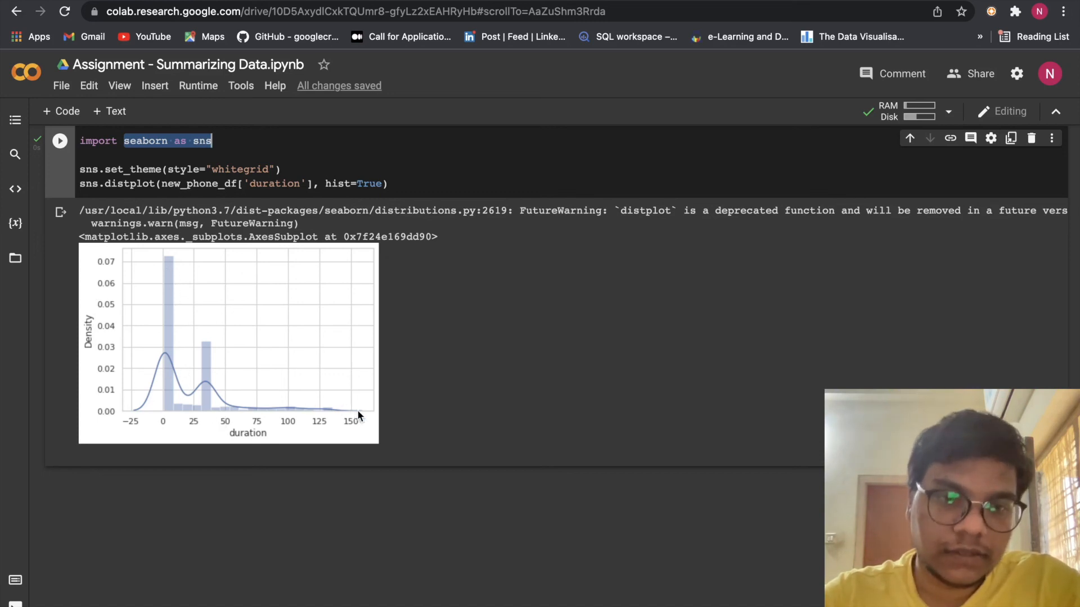
{"action": "mouse_move", "coordinate": [298, 417]}
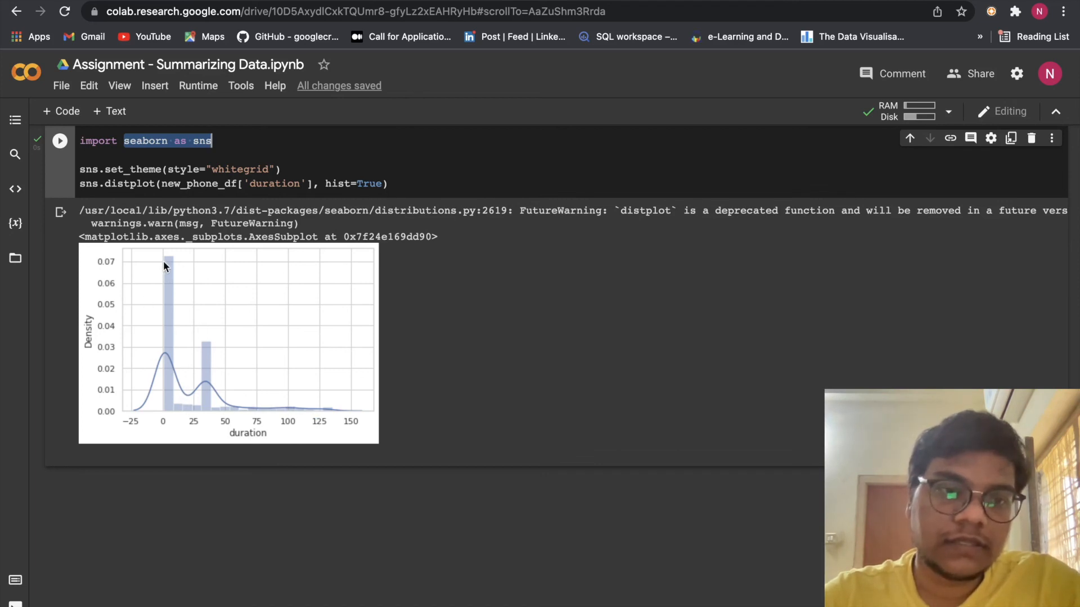
{"action": "mouse_move", "coordinate": [171, 335]}
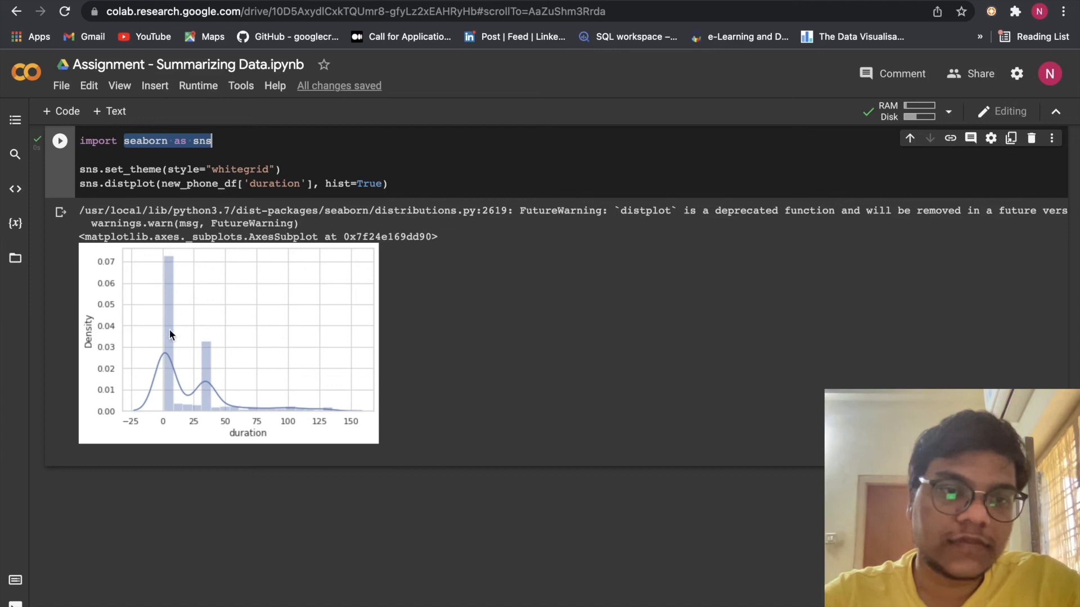